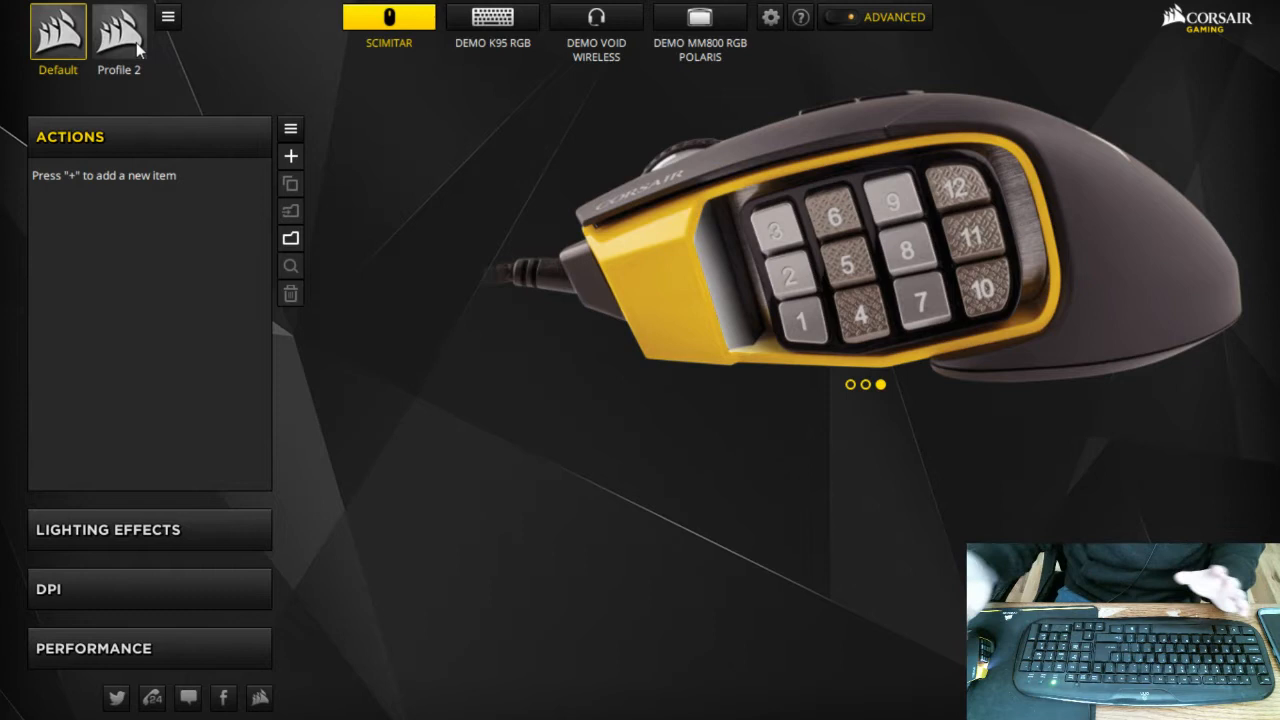
mouse_move(256, 72)
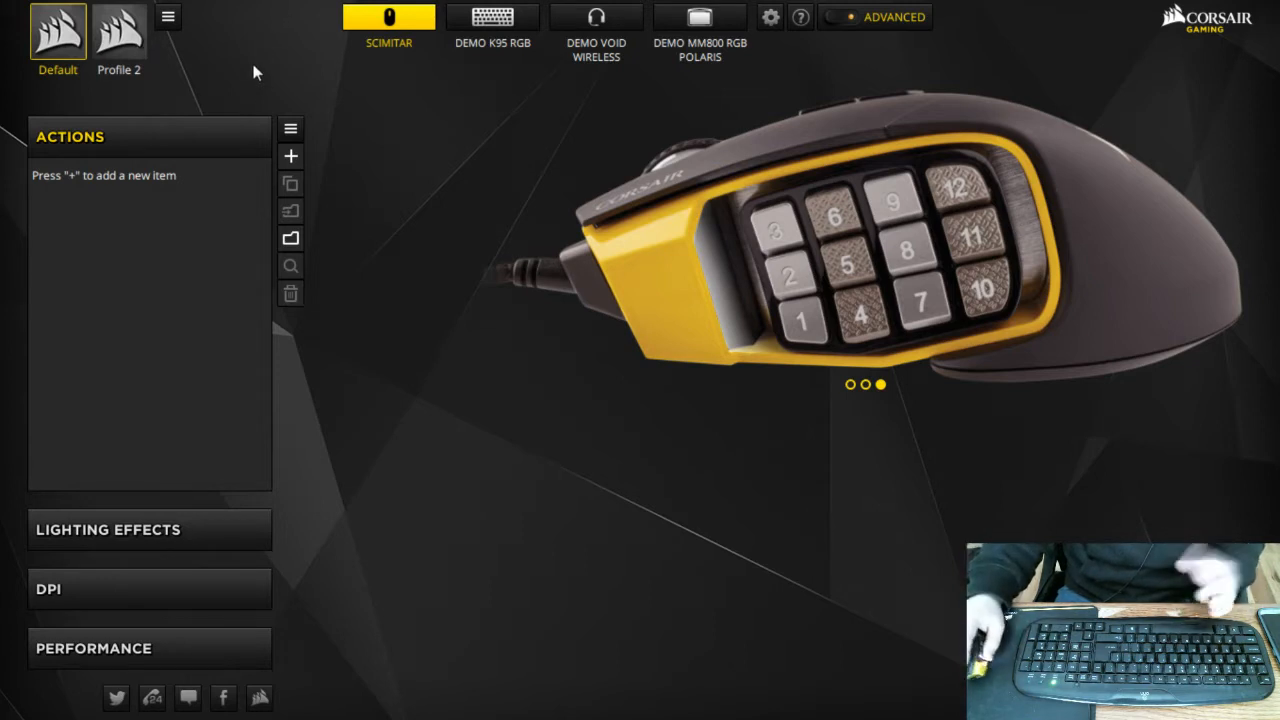
mouse_move(290, 156)
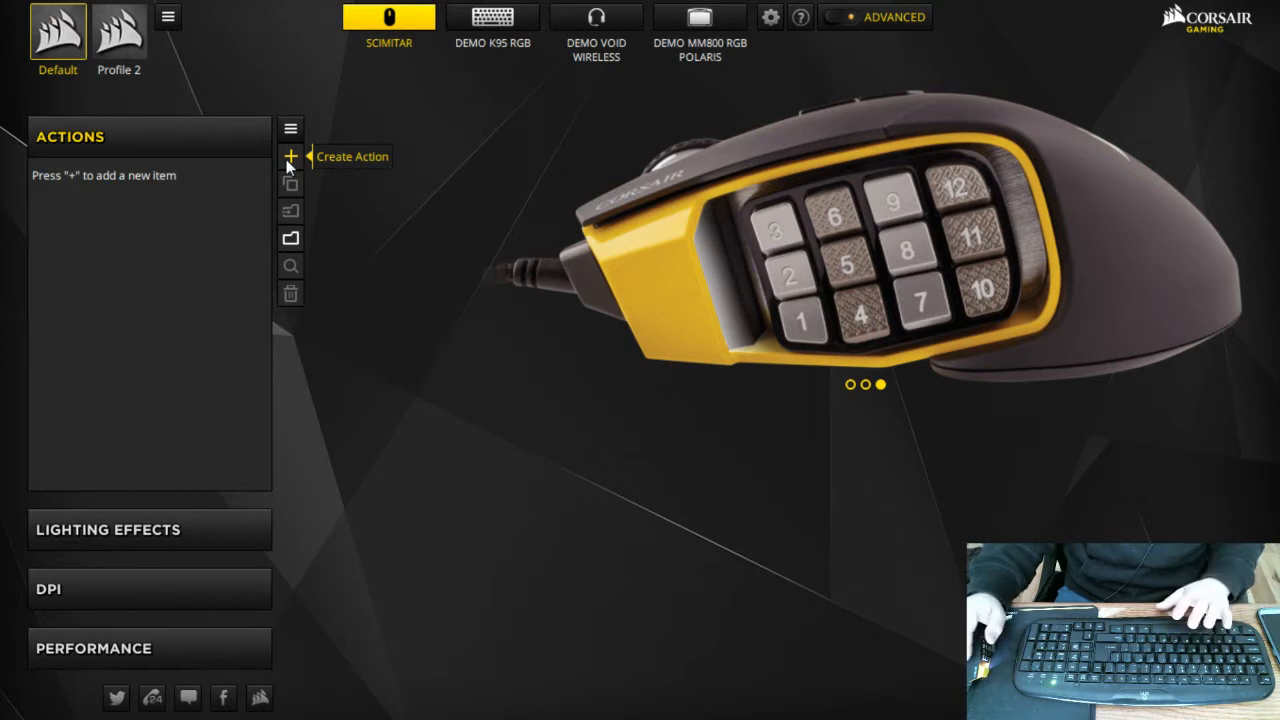
- Record Macro 1 pressing and releasing key 1 and assign it to a side button
click(290, 156)
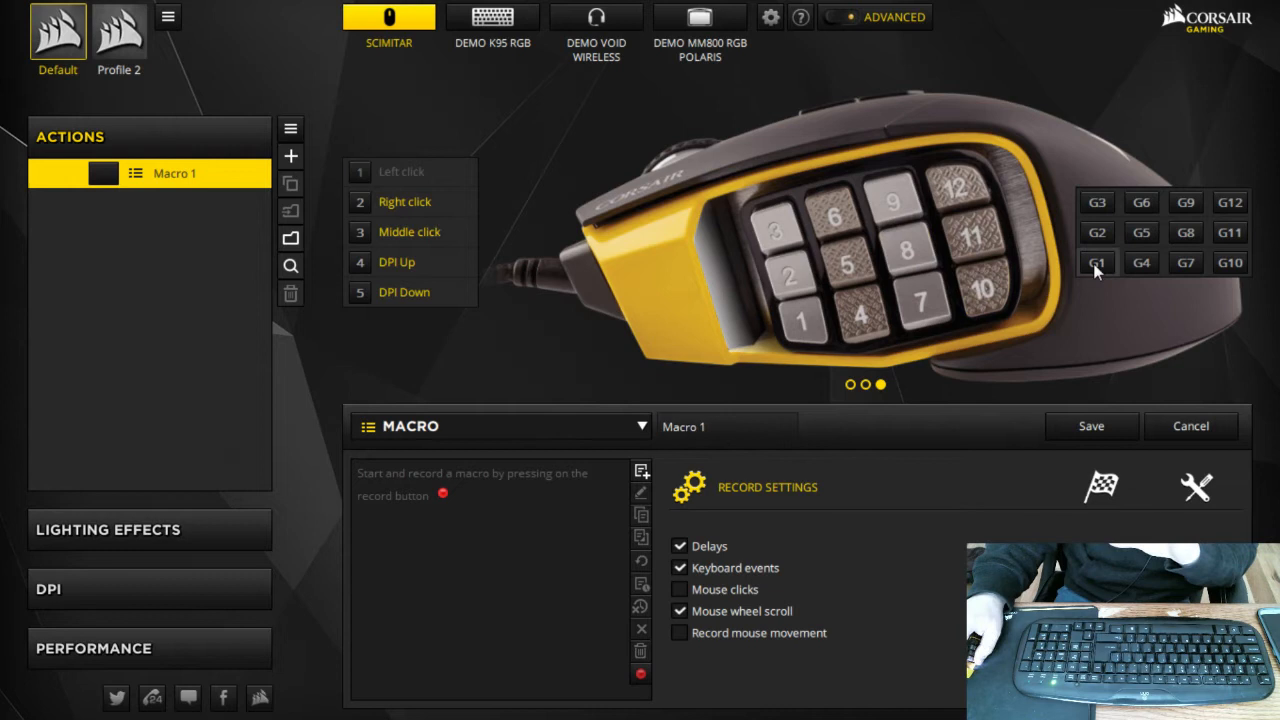
click(1096, 262)
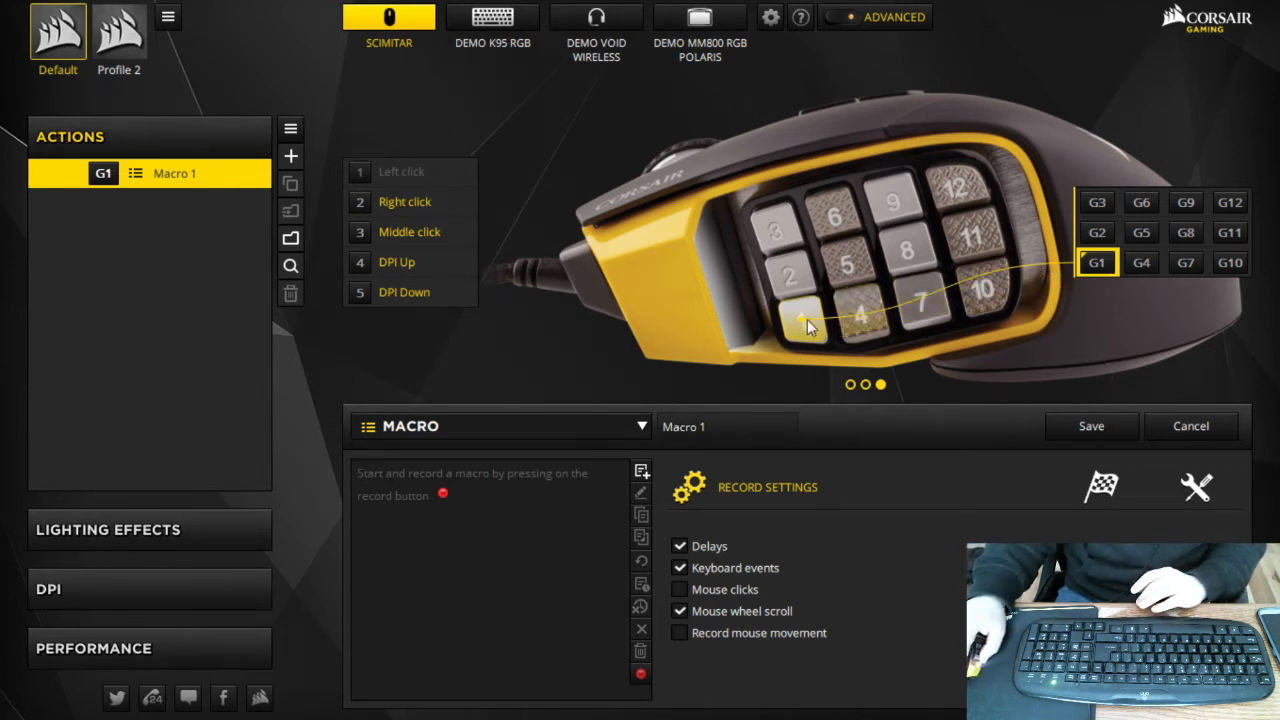
mouse_move(684, 368)
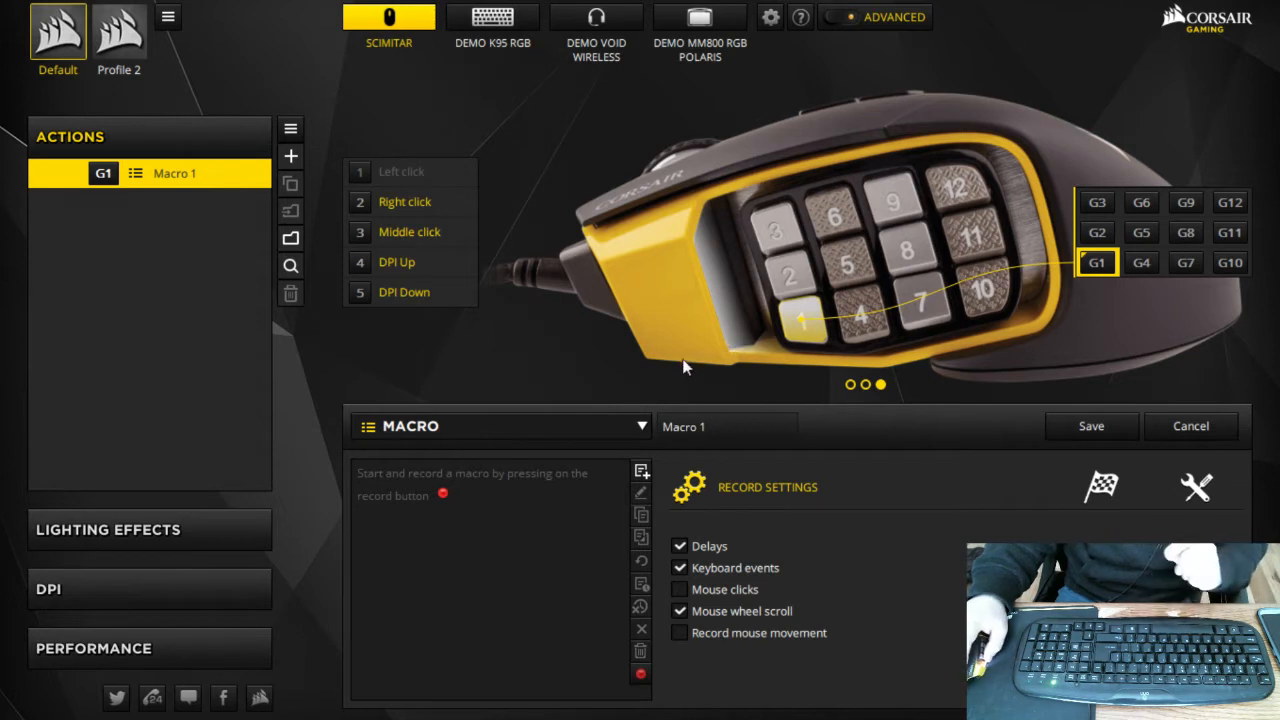
mouse_move(540, 382)
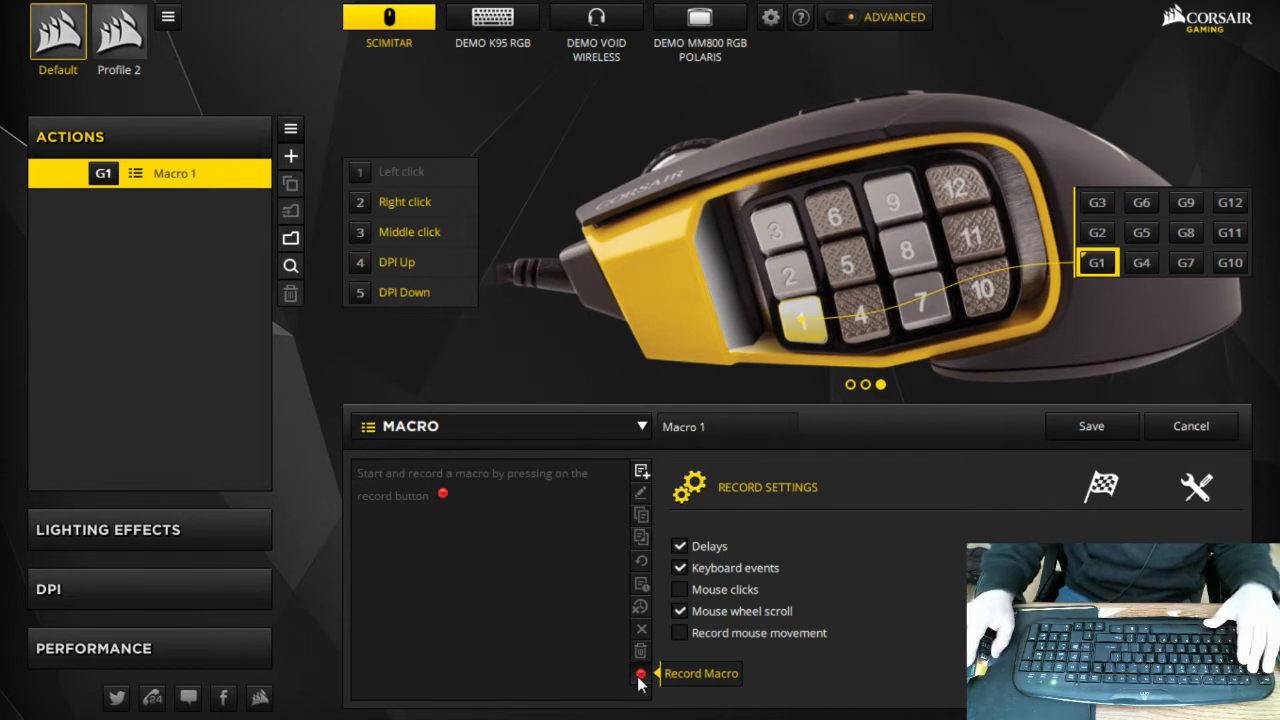
click(642, 672)
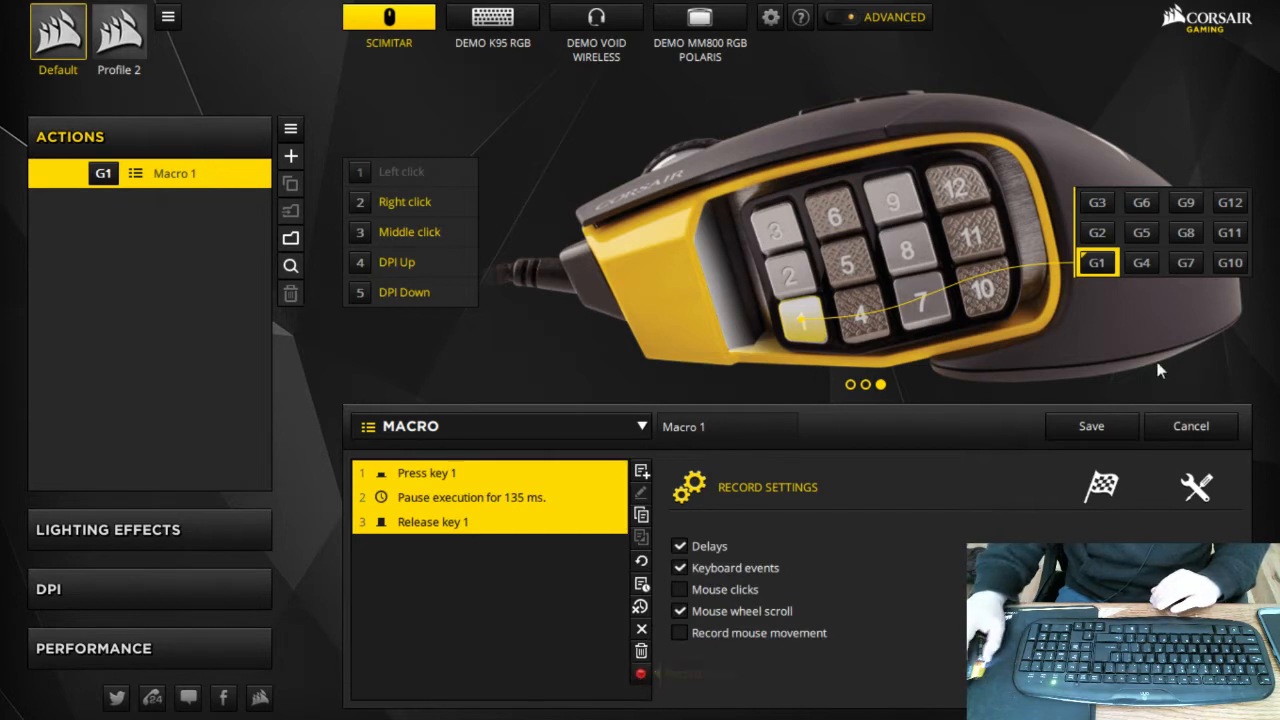
click(1092, 424)
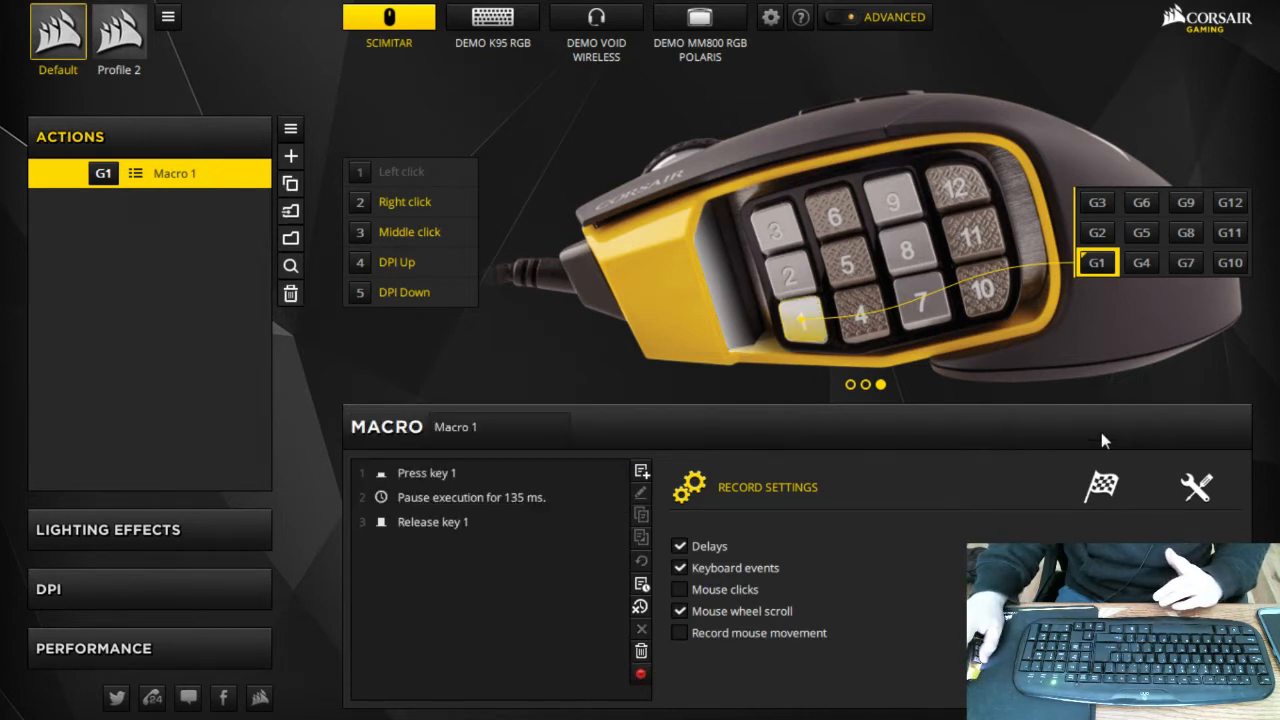
mouse_move(1008, 344)
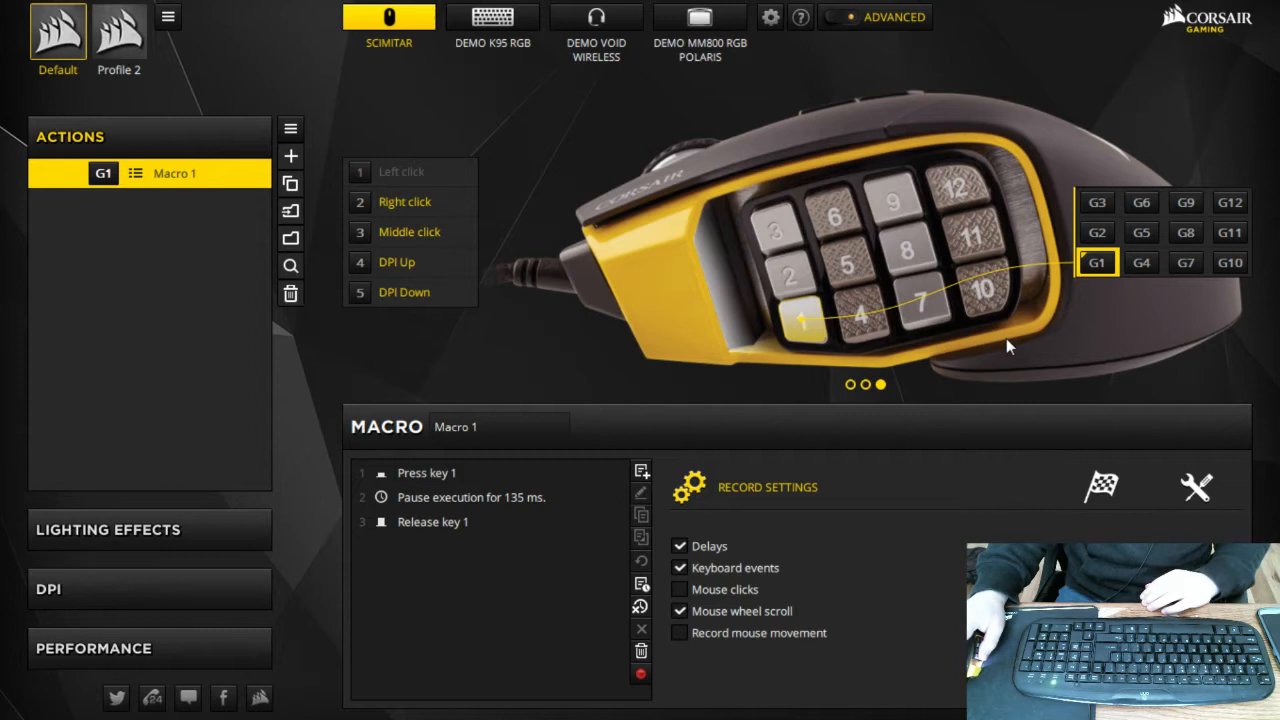
click(1140, 262)
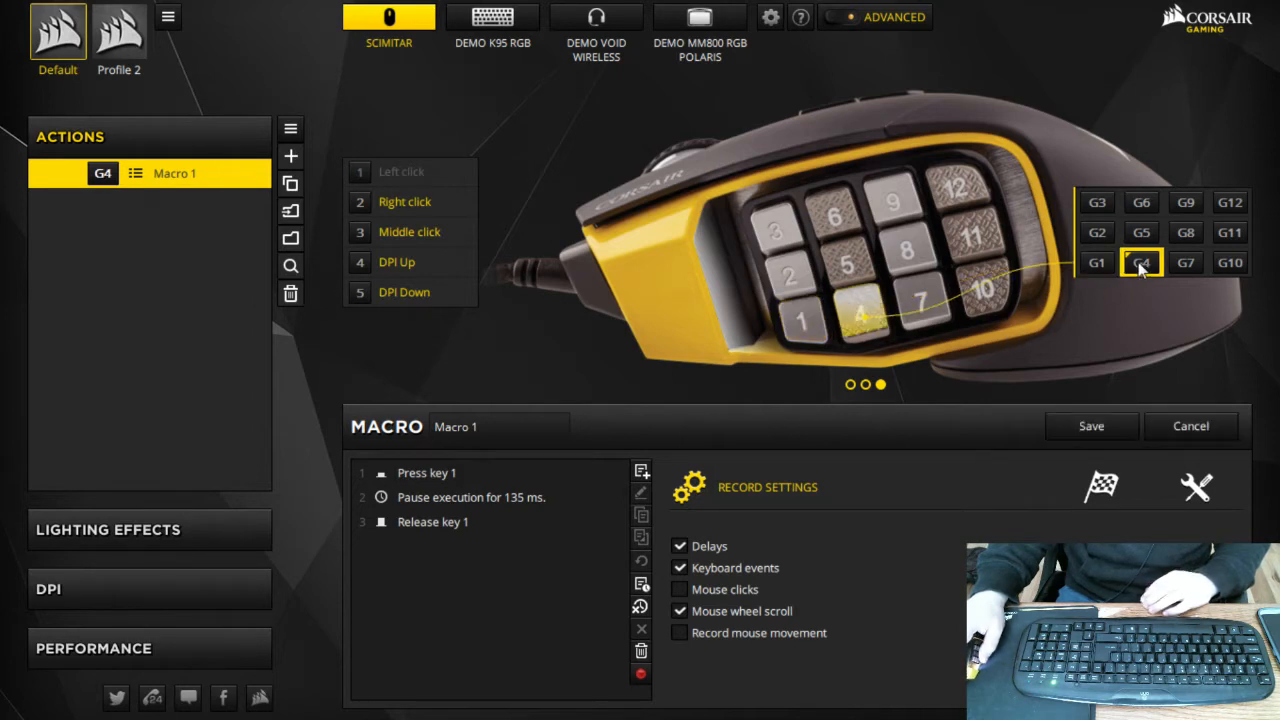
mouse_move(970, 450)
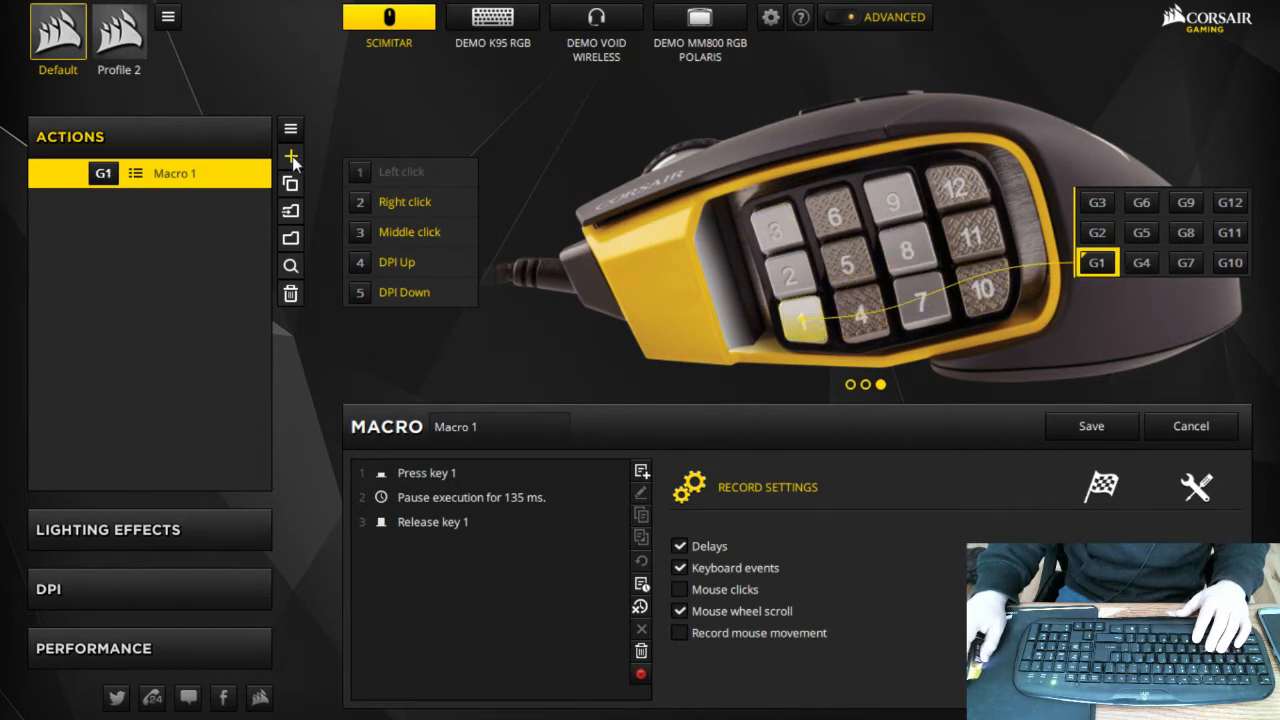
mouse_move(484, 258)
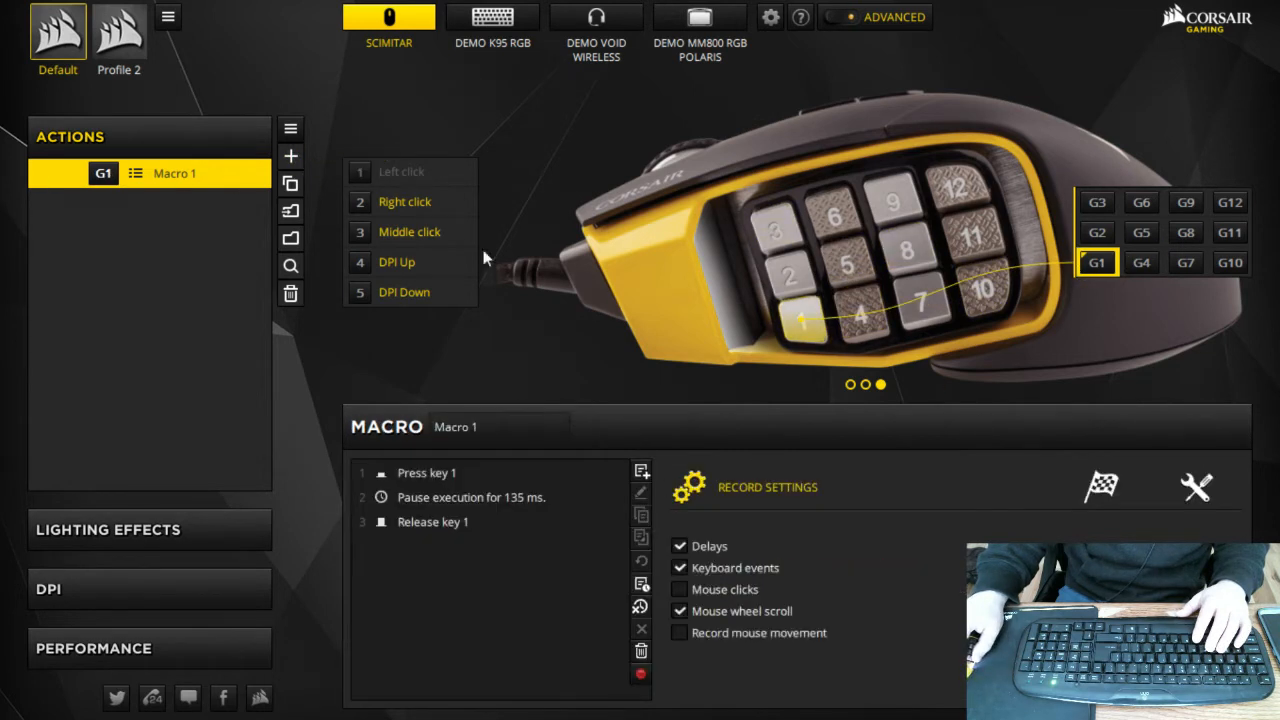
- Record Macro 2 on side button G4 pressing and releasing key 2
click(290, 156)
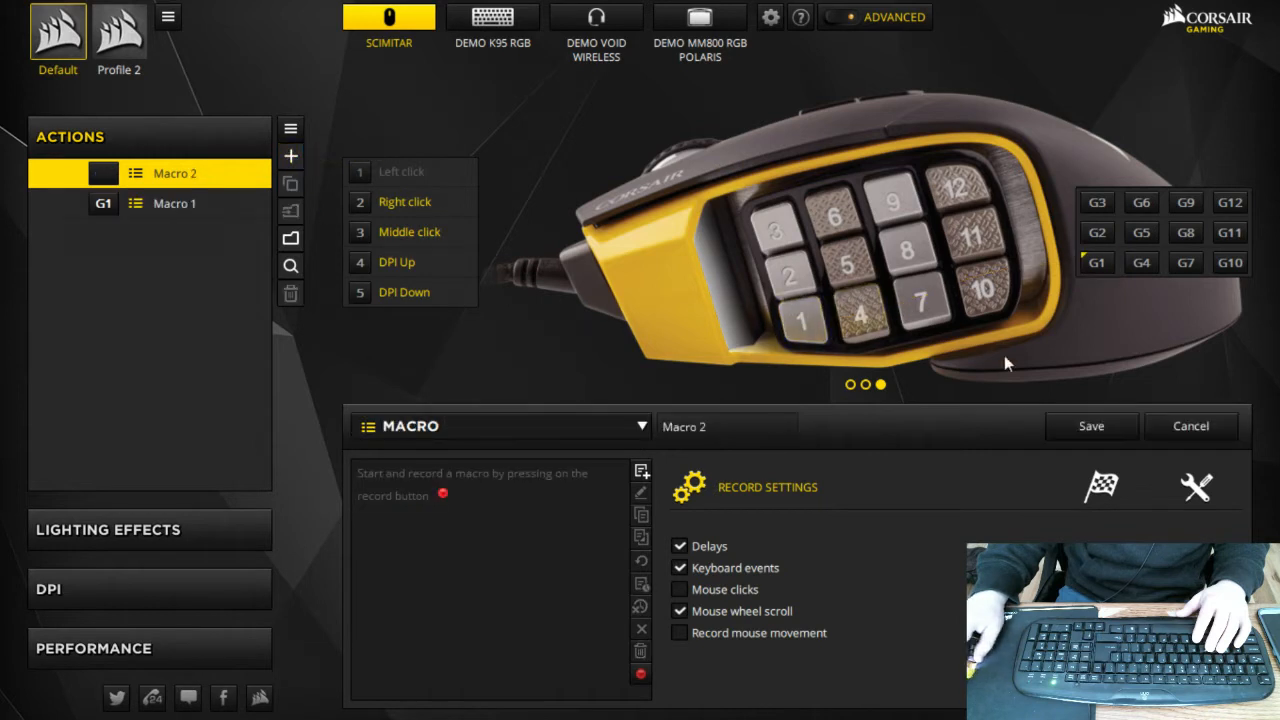
click(1140, 262)
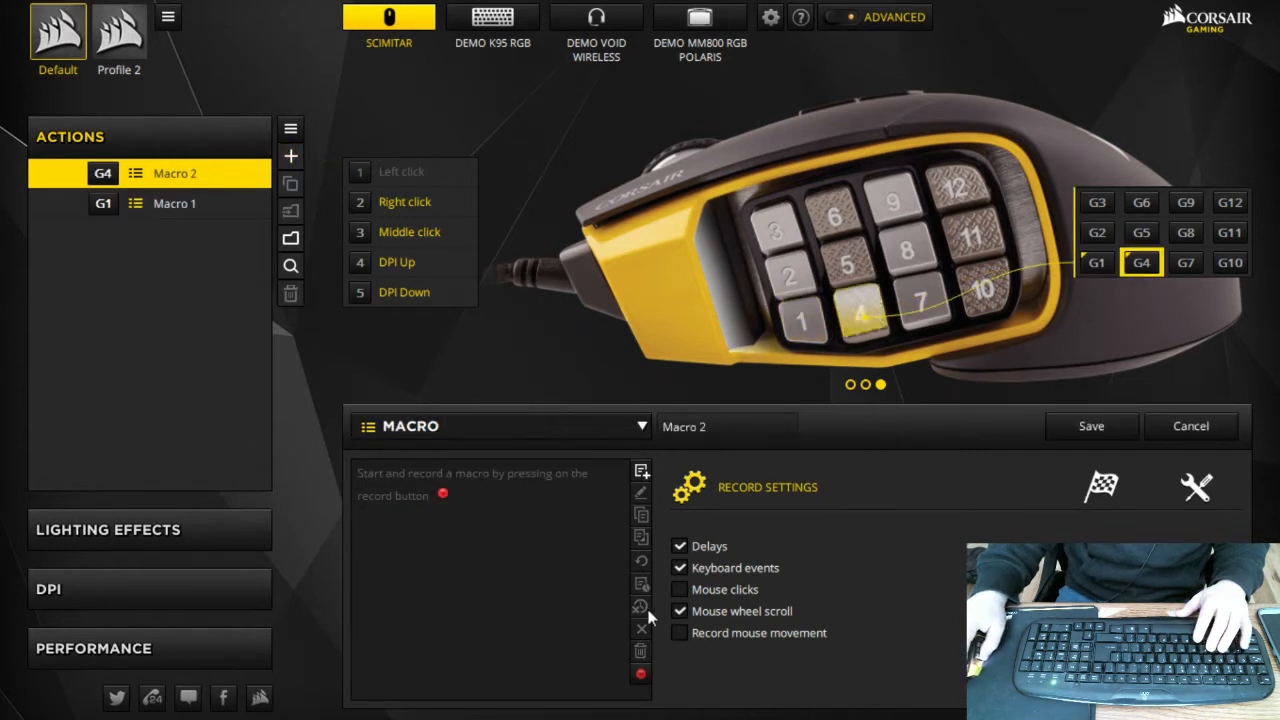
click(640, 672)
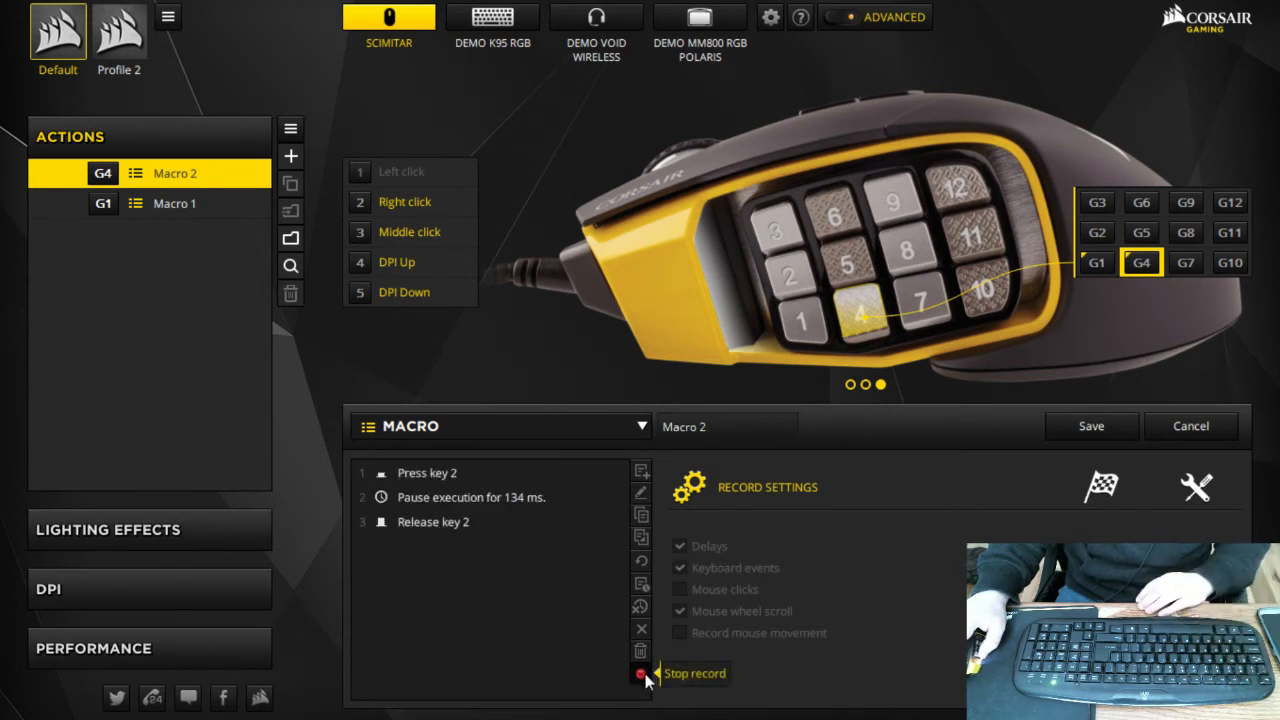
click(640, 672)
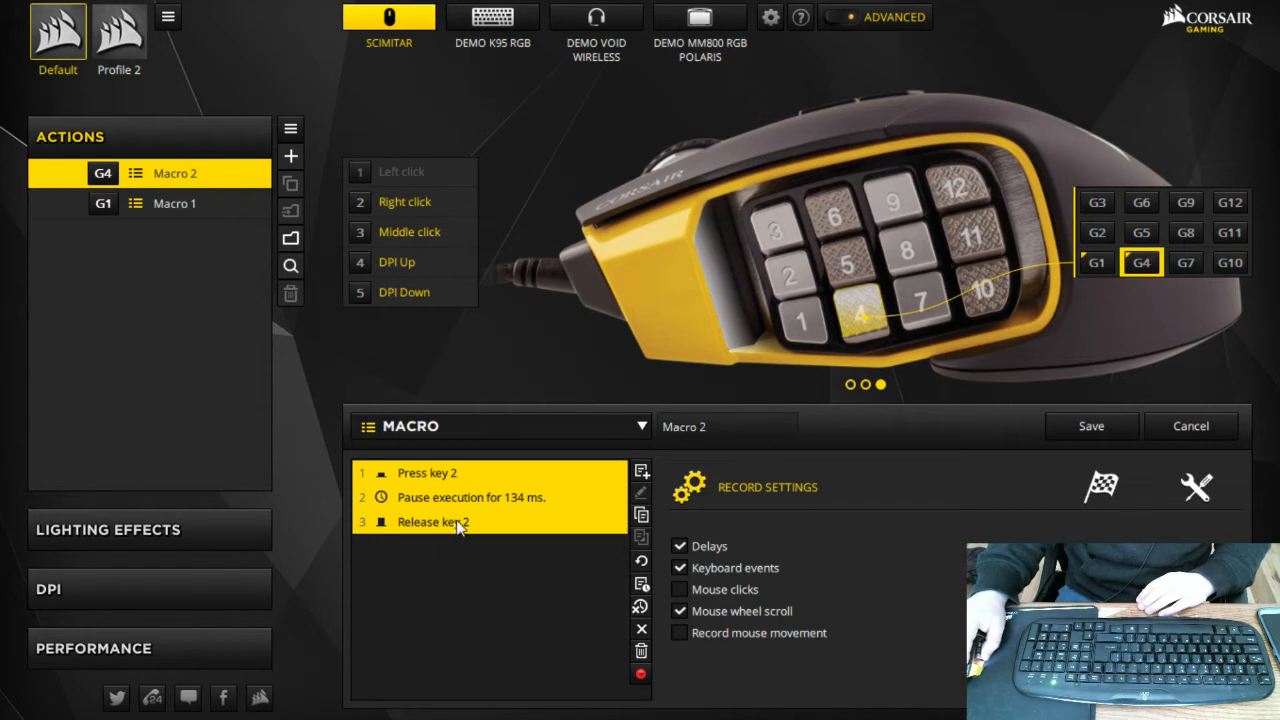
mouse_move(870, 440)
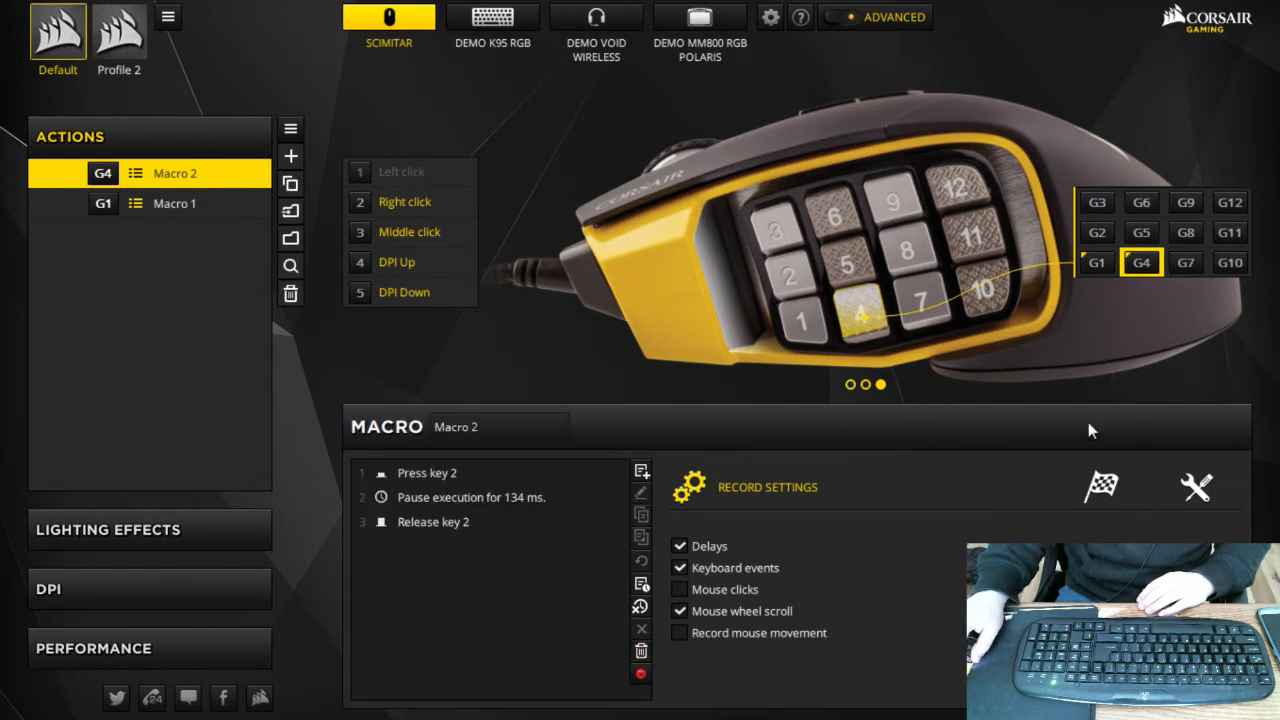
mouse_move(290, 156)
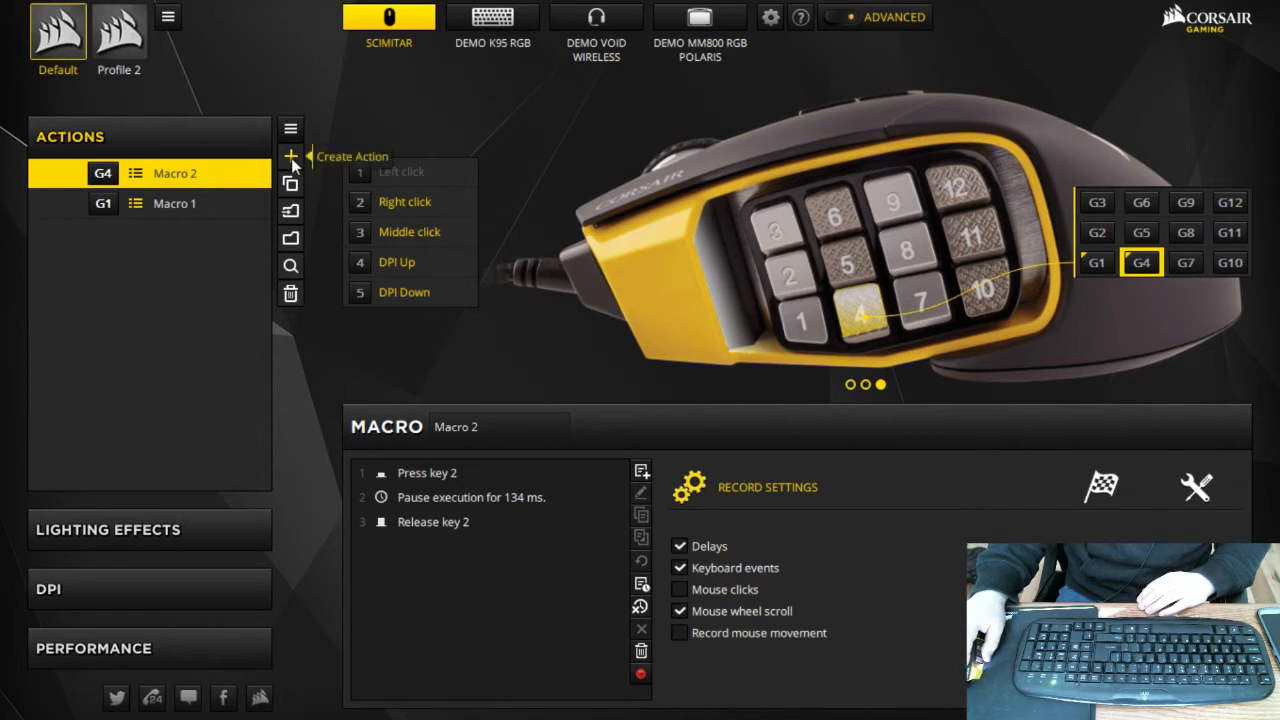
- Record and save Macro 3 on side button G2 pressing key 3, then add a fourth macro
click(290, 156)
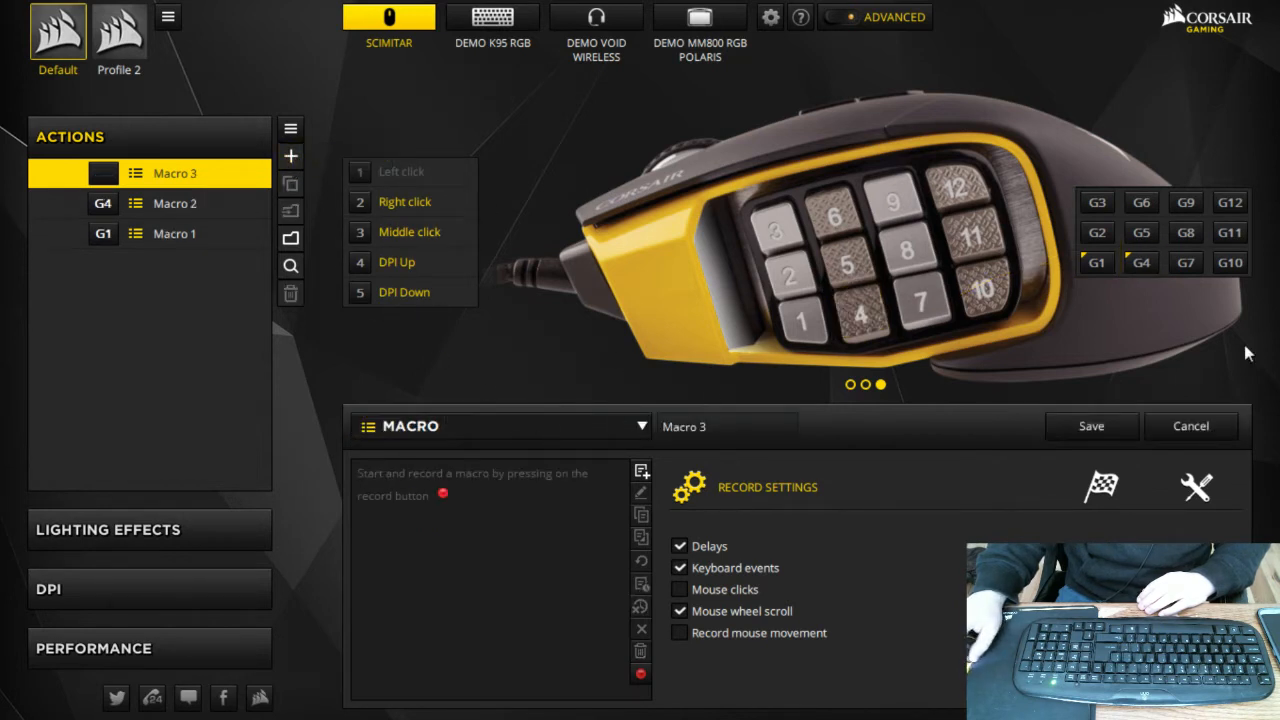
mouse_move(1104, 238)
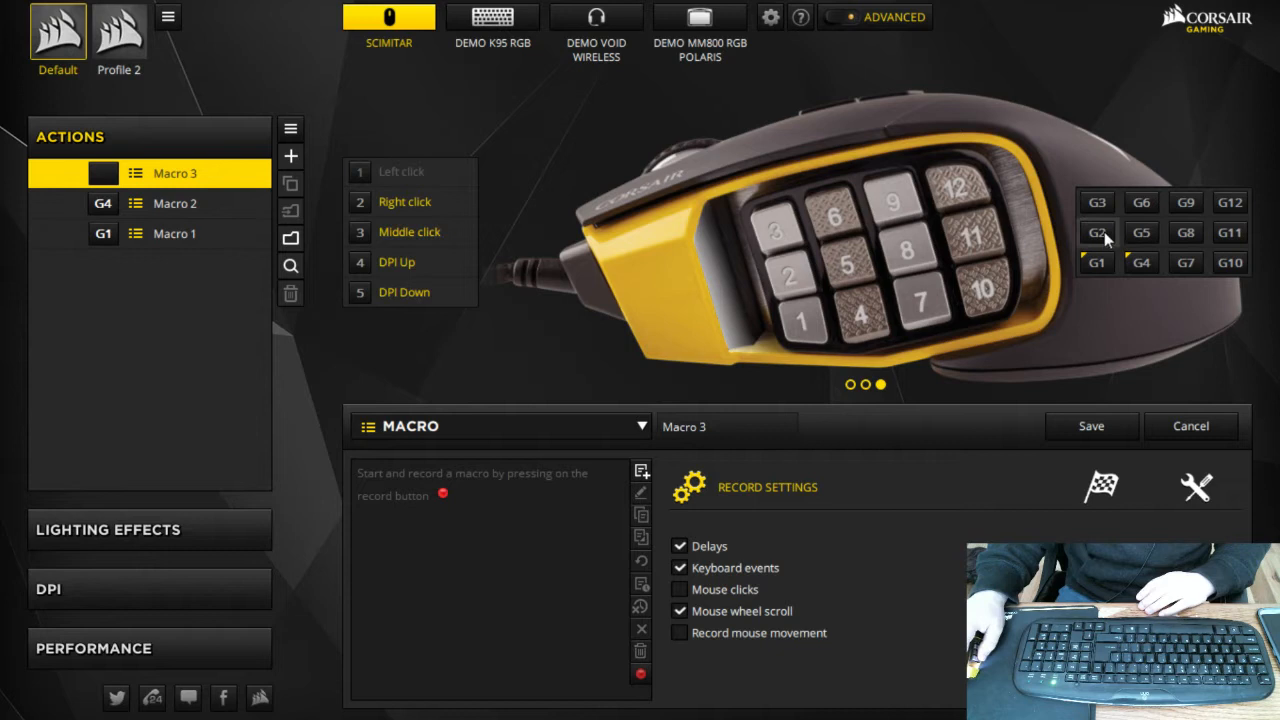
click(1096, 232)
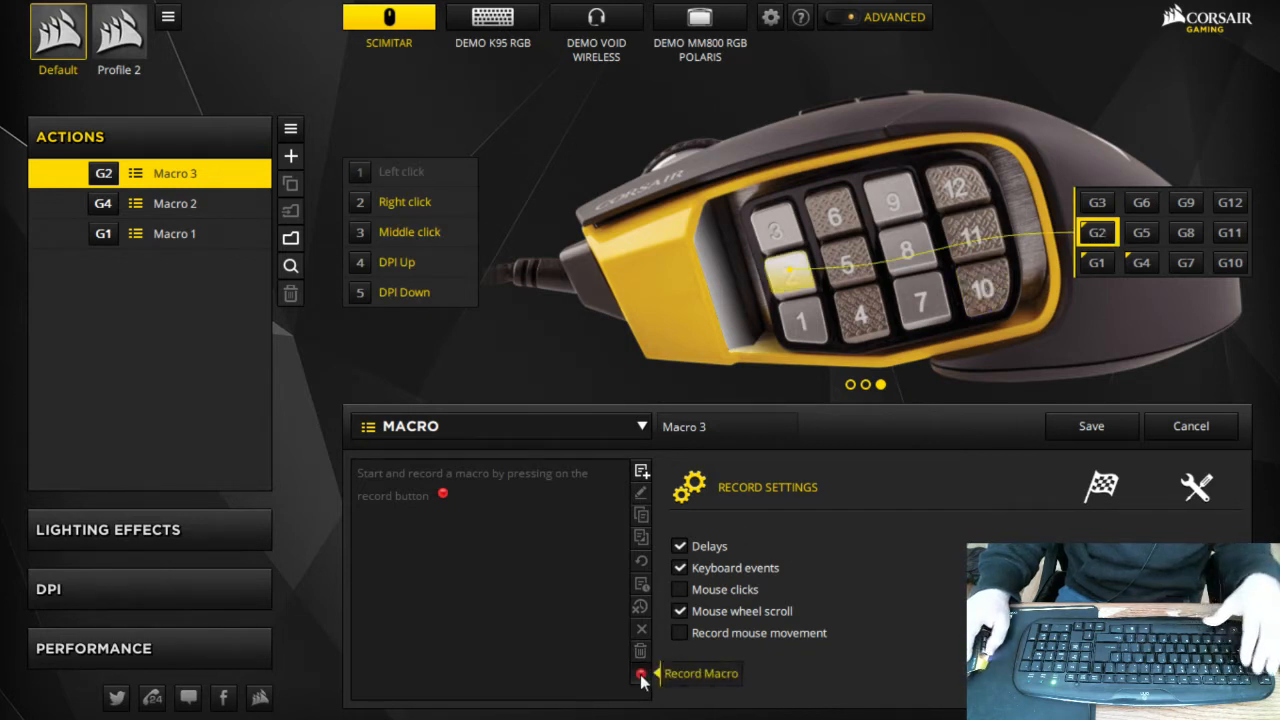
click(640, 672)
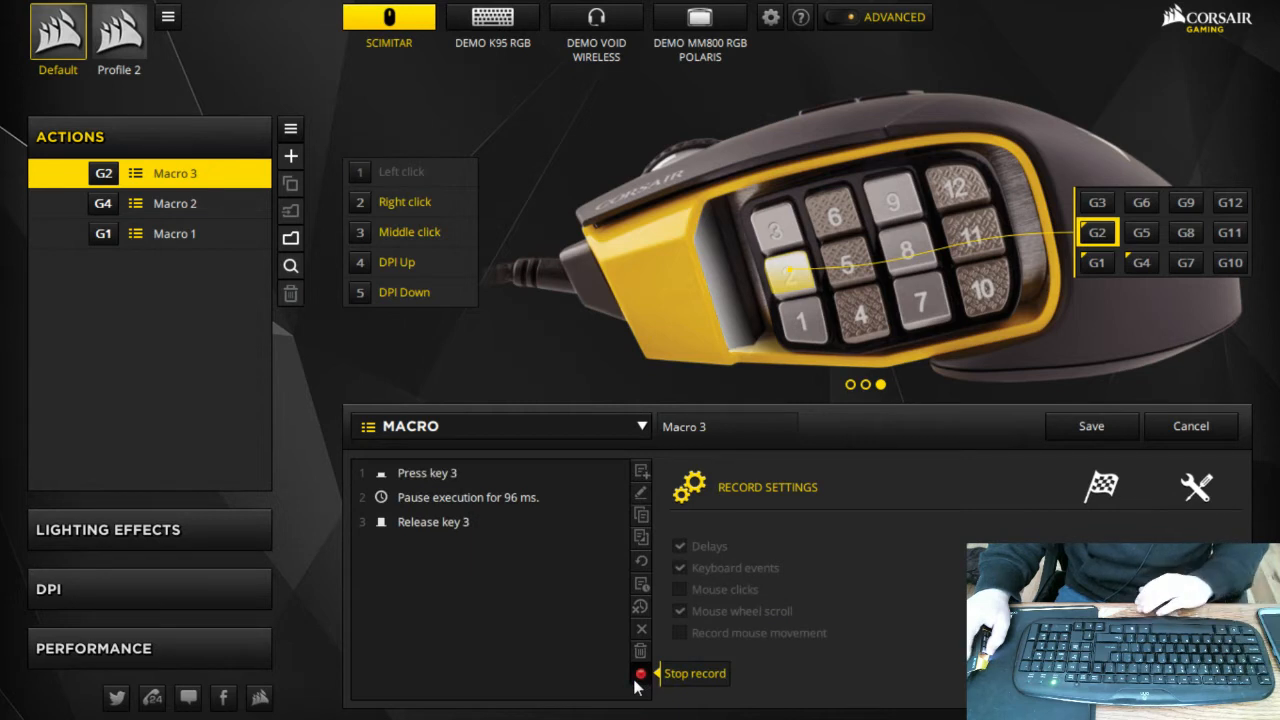
click(640, 672)
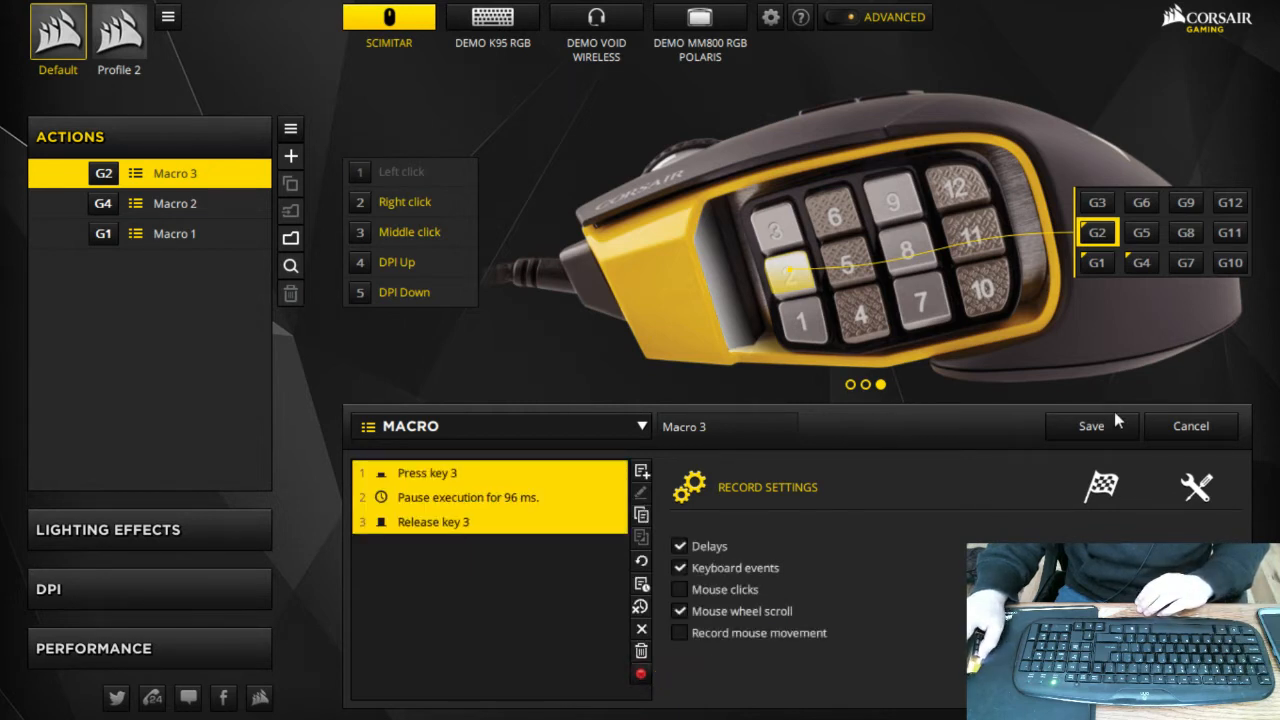
click(1092, 424)
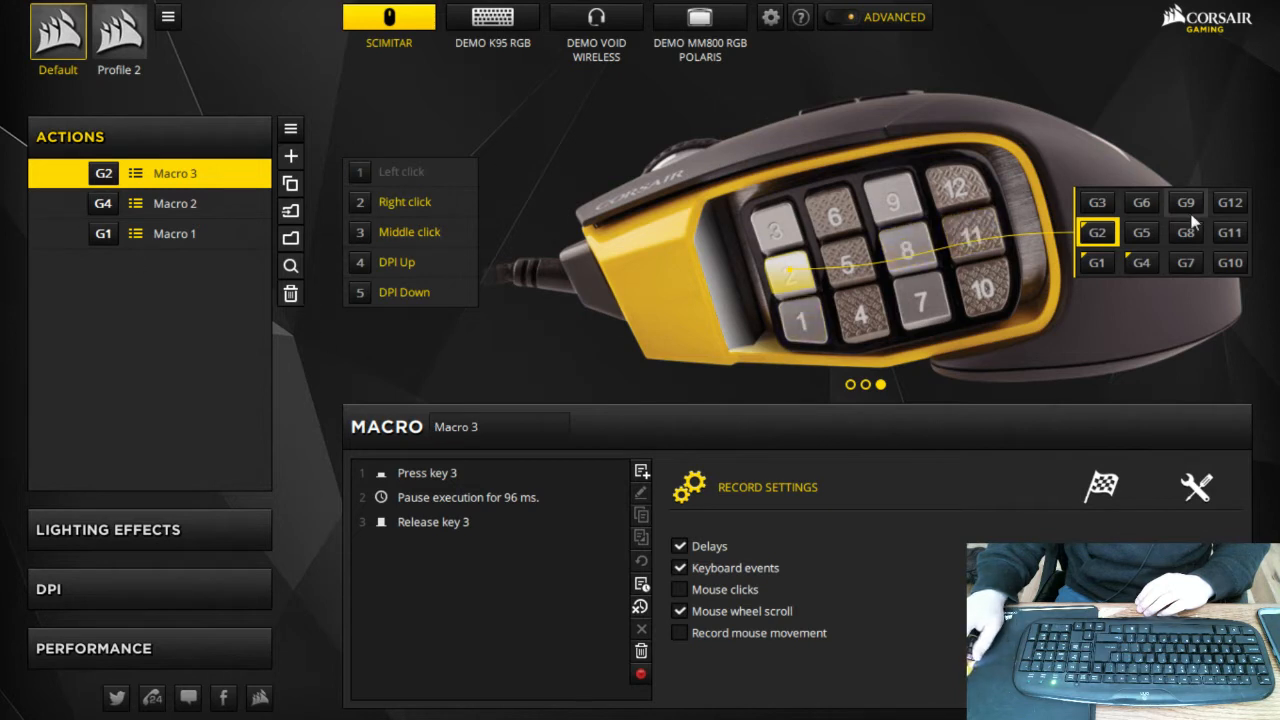
click(1140, 232)
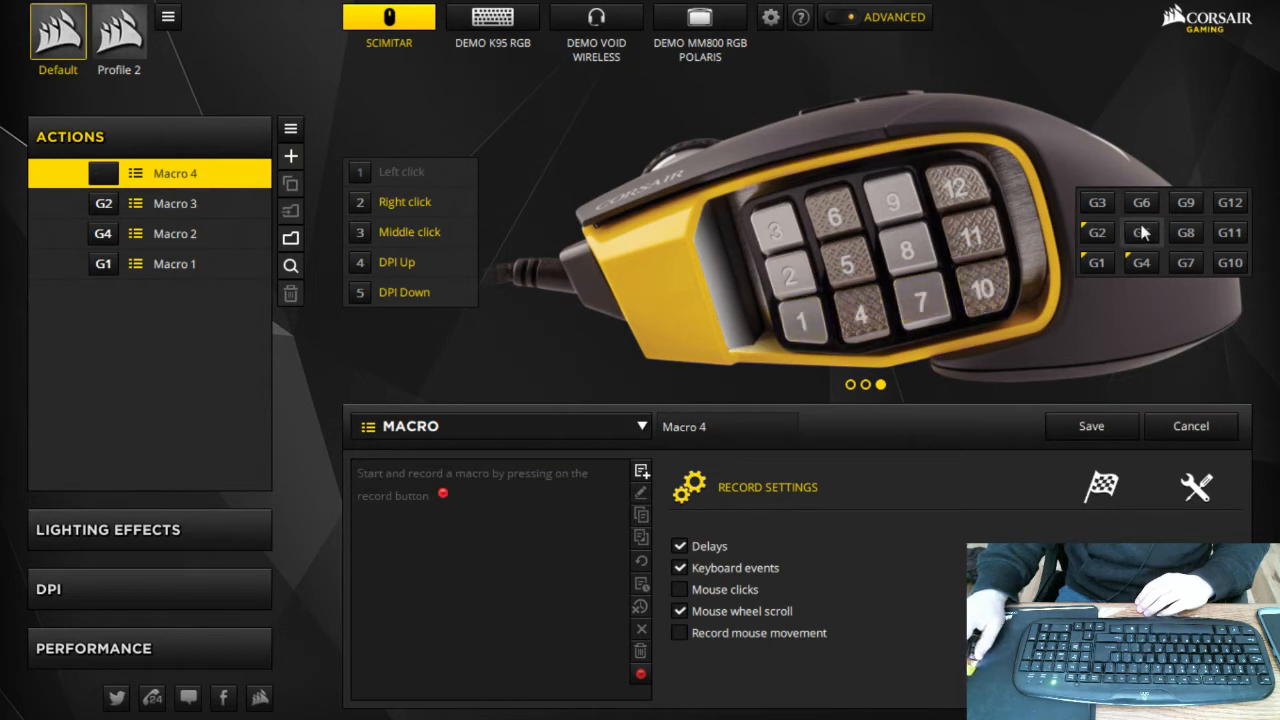
- Record and save Macro 4 on side button G5 pressing key 4
click(1140, 232)
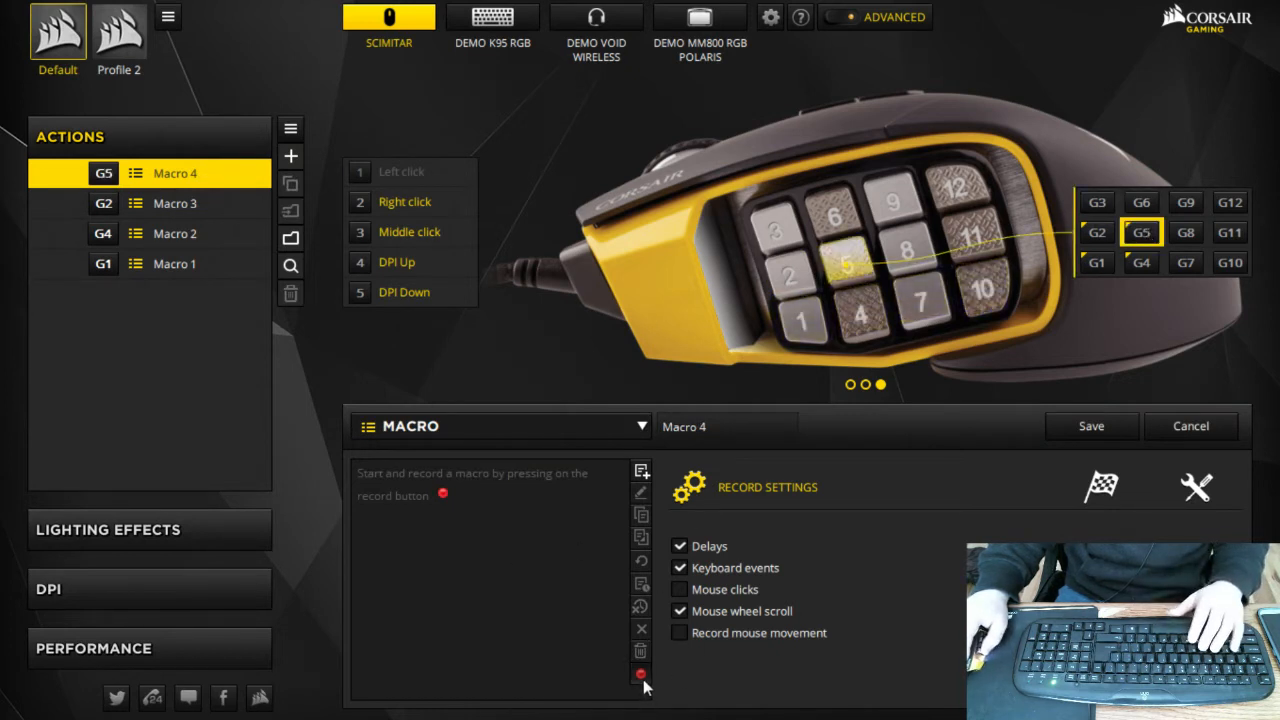
click(640, 672)
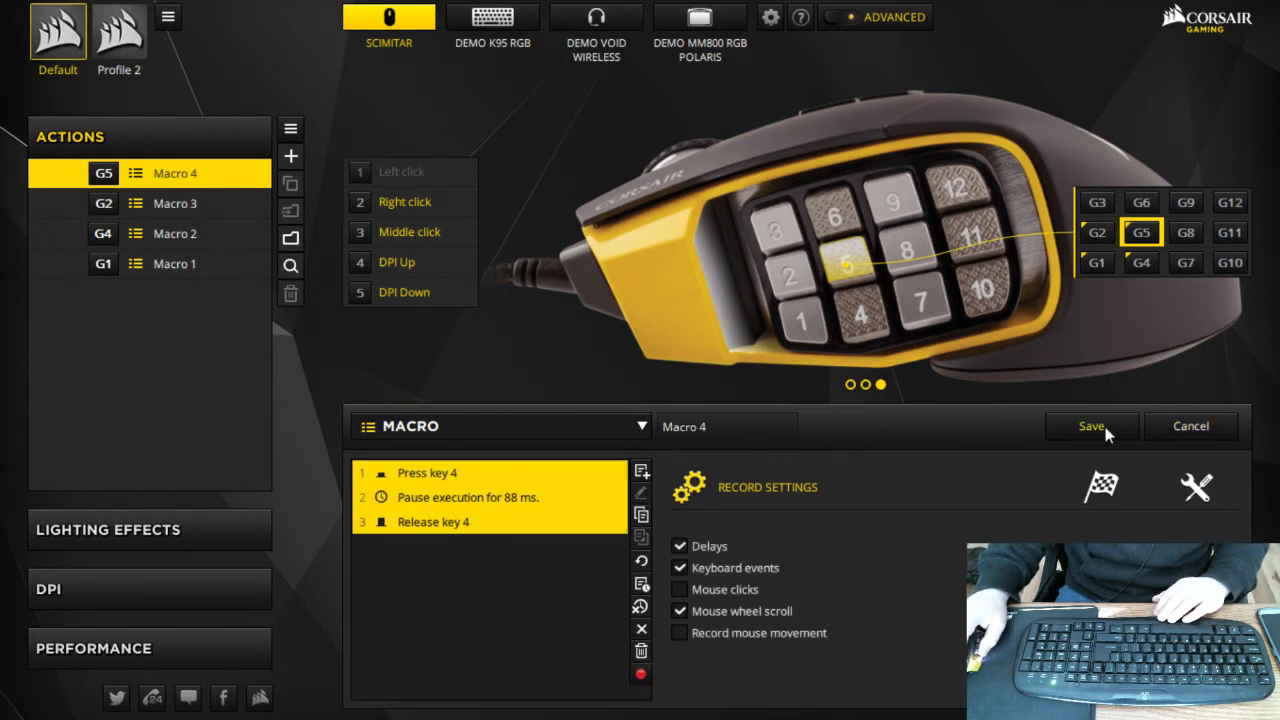
click(1090, 424)
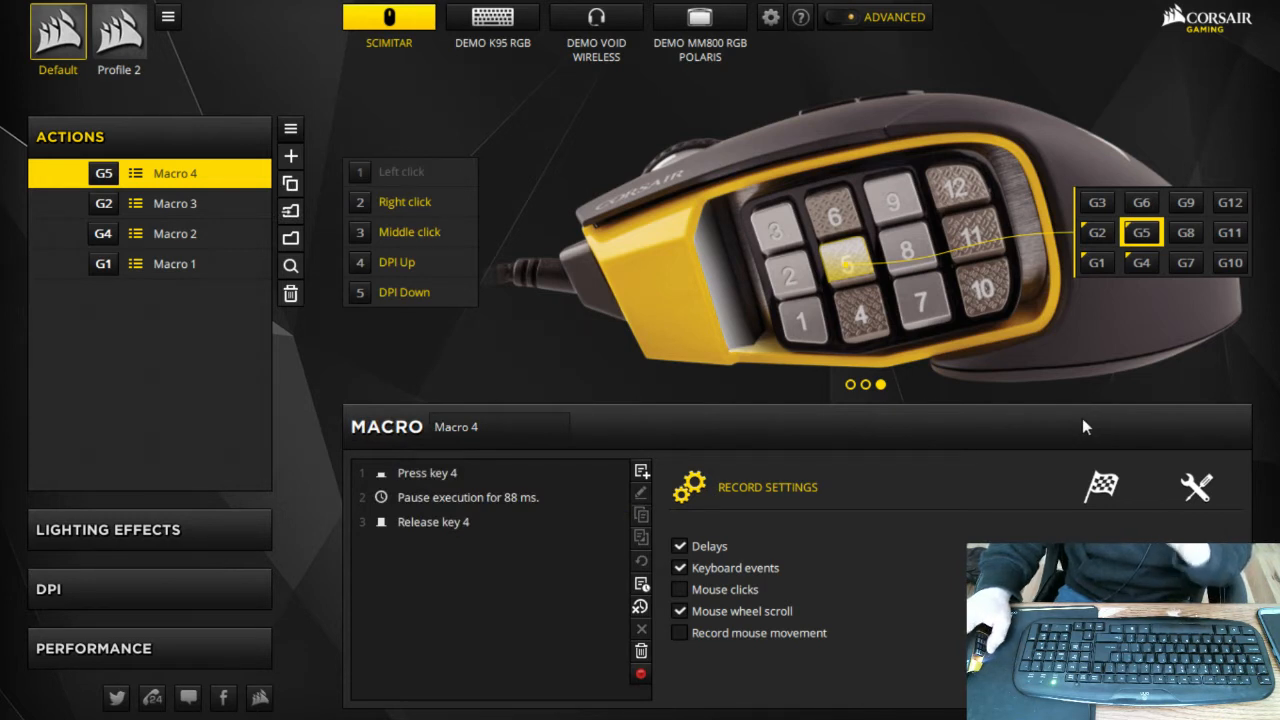
mouse_move(968, 364)
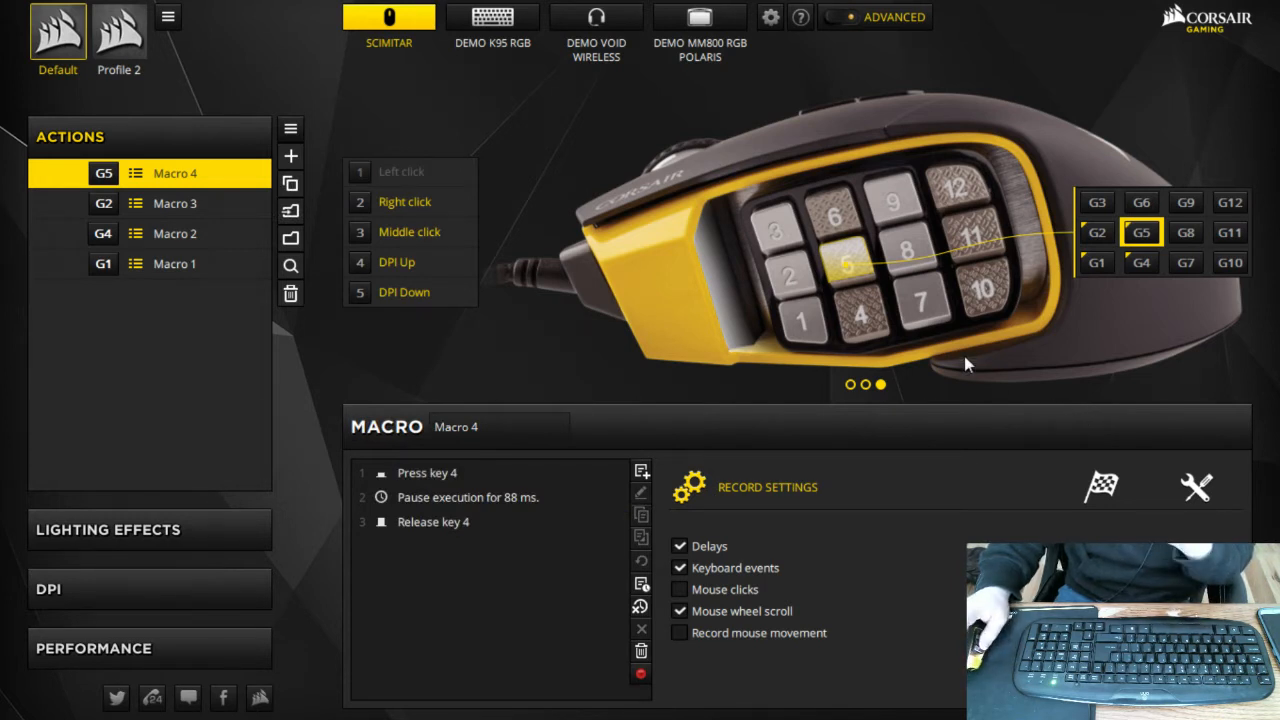
mouse_move(980, 374)
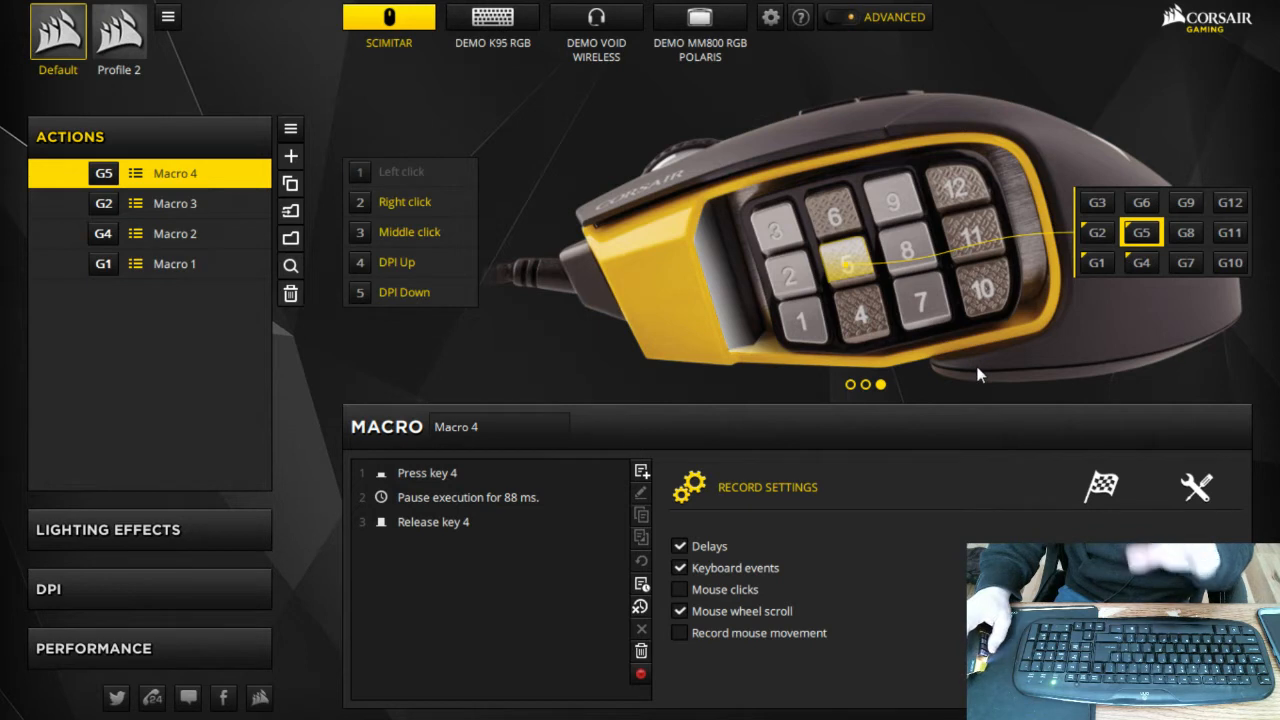
mouse_move(992, 370)
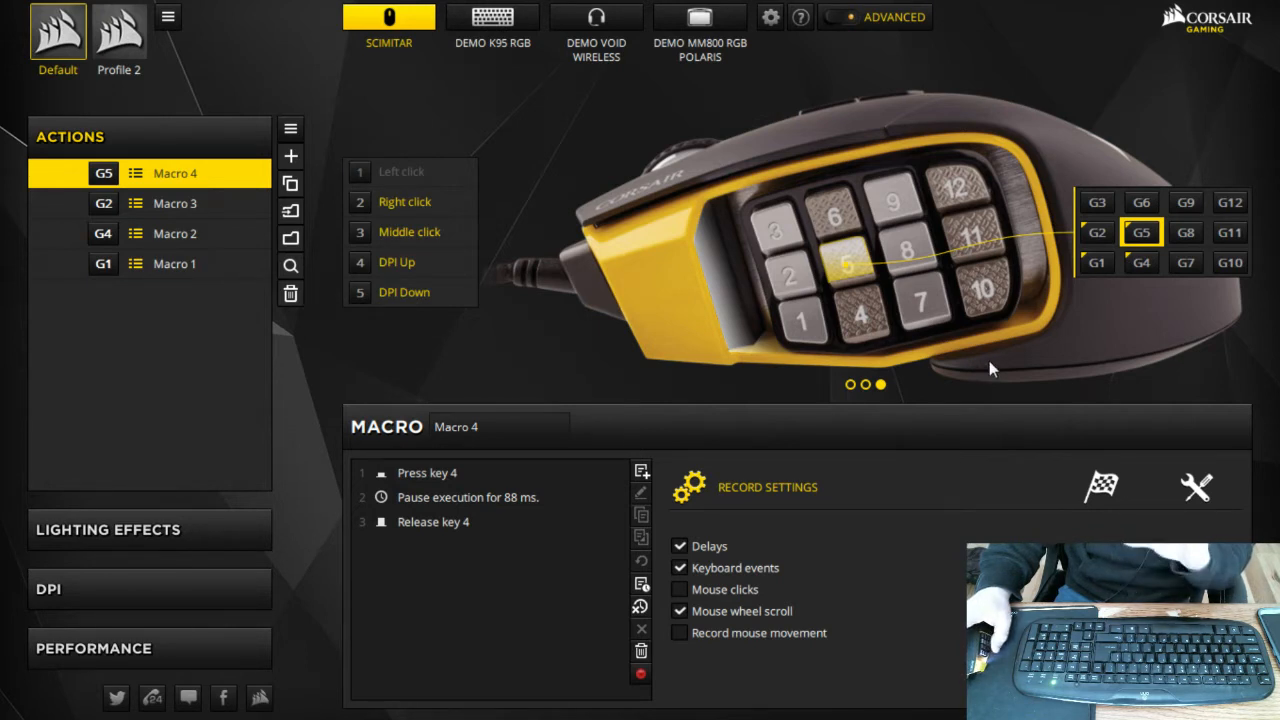
mouse_move(870, 356)
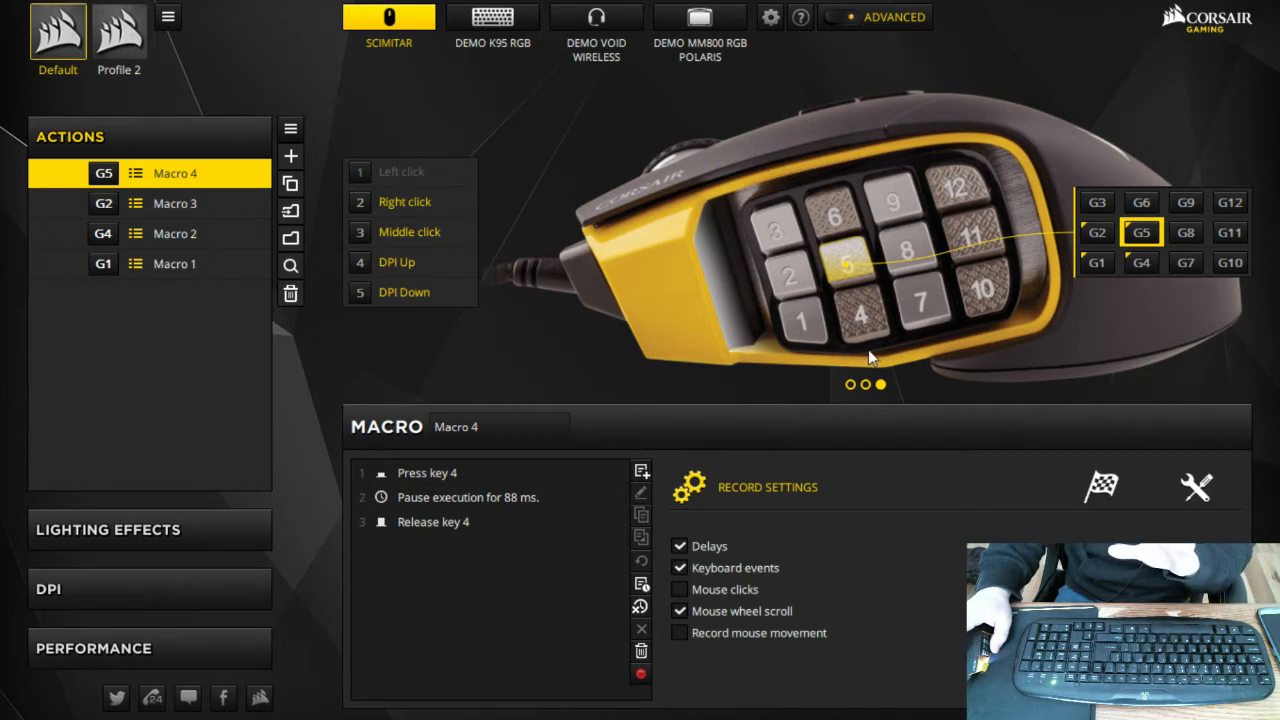
mouse_move(864, 344)
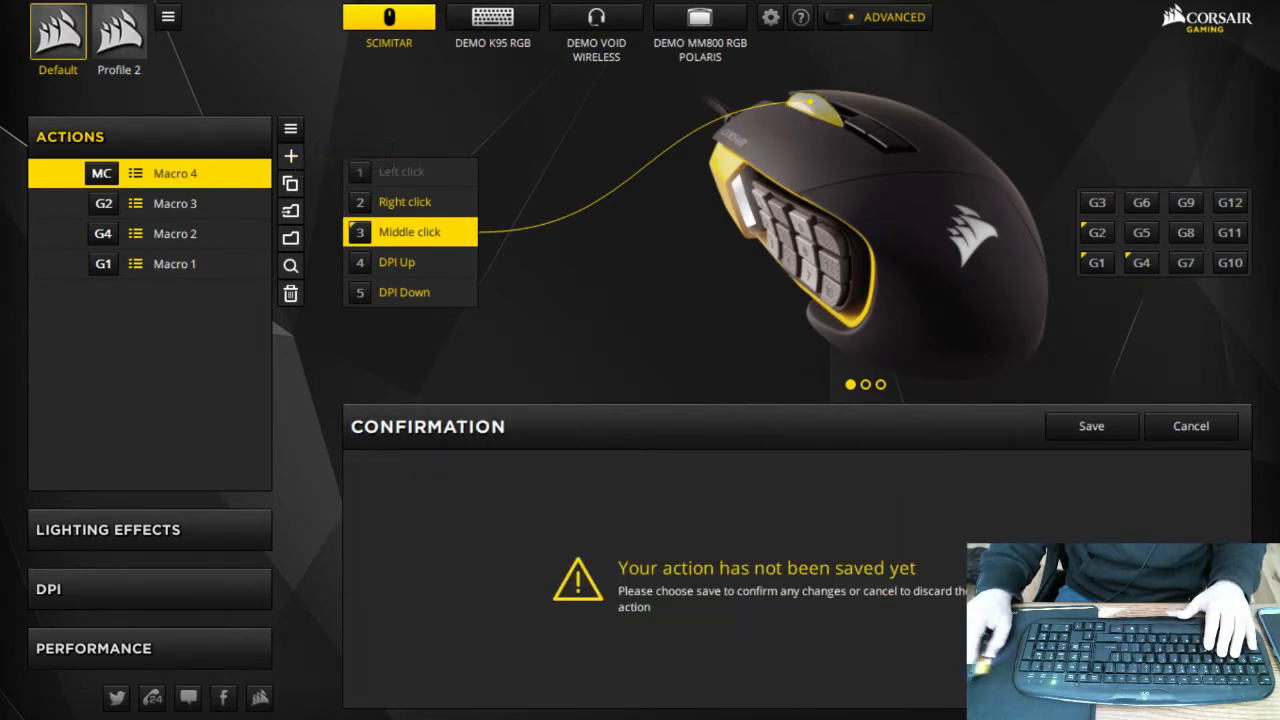
- Discard the unsaved Macro 4 change and add an empty Macro 5
click(290, 156)
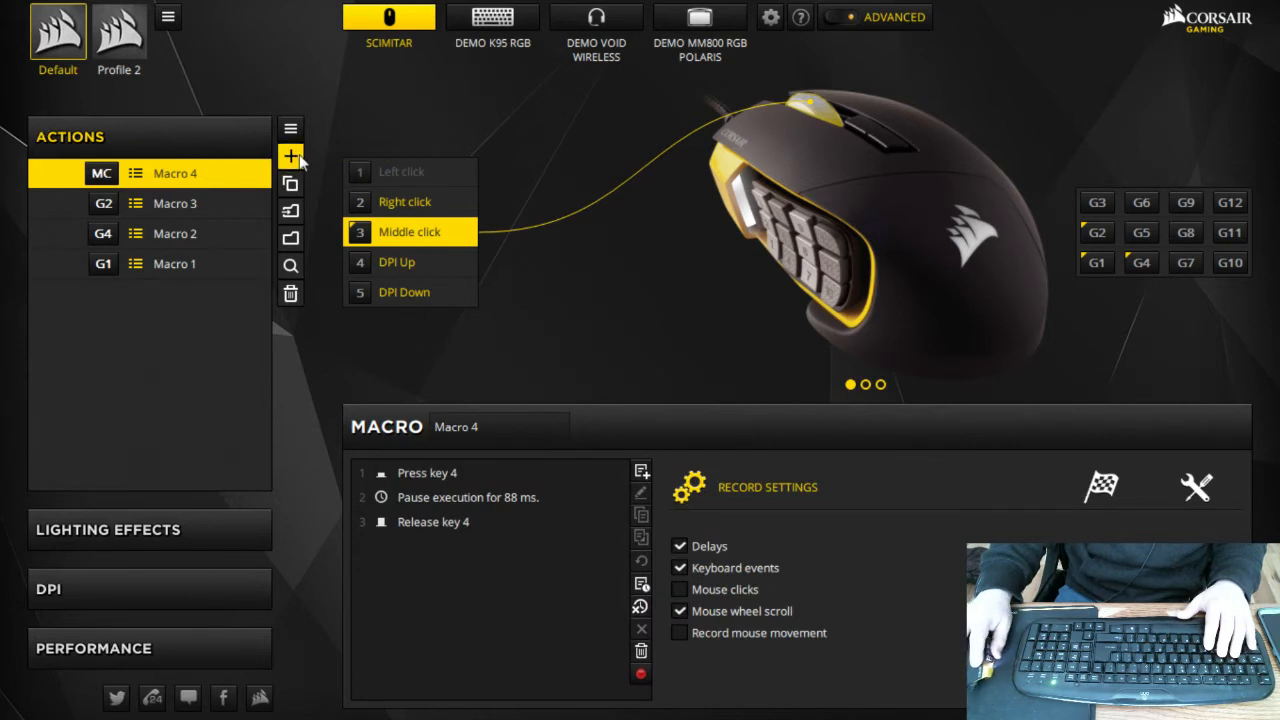
click(292, 156)
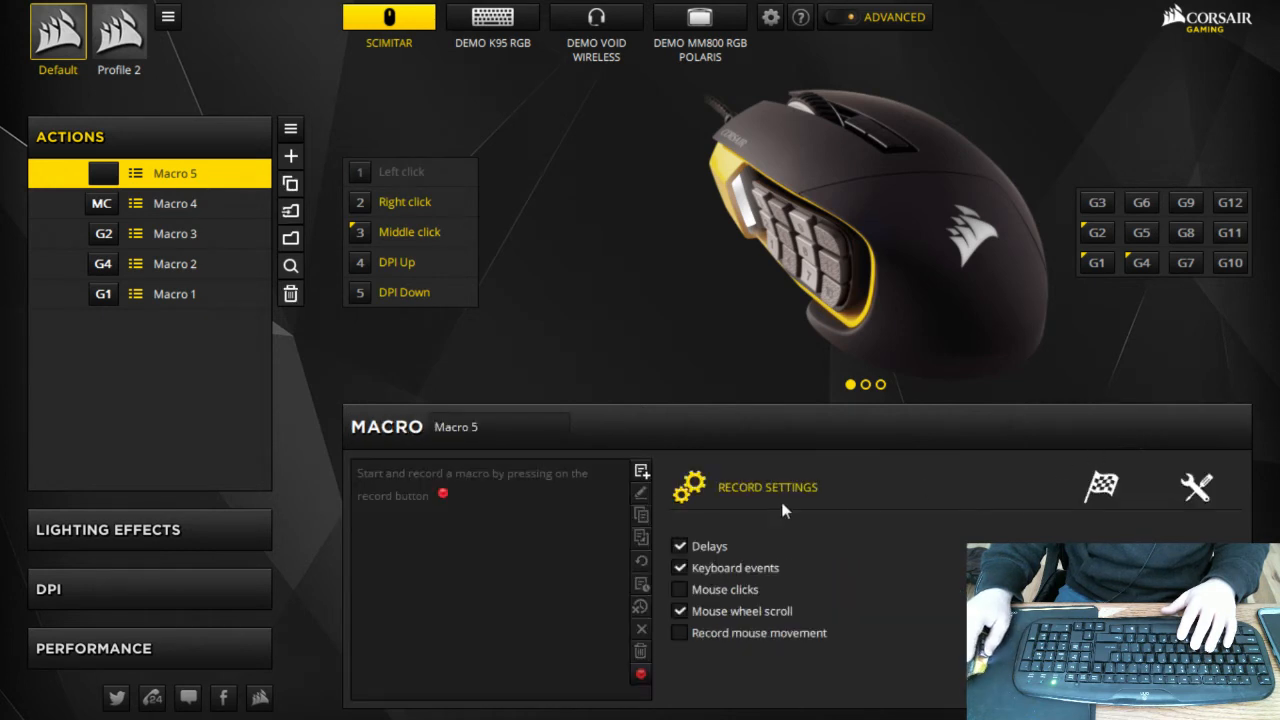
click(176, 204)
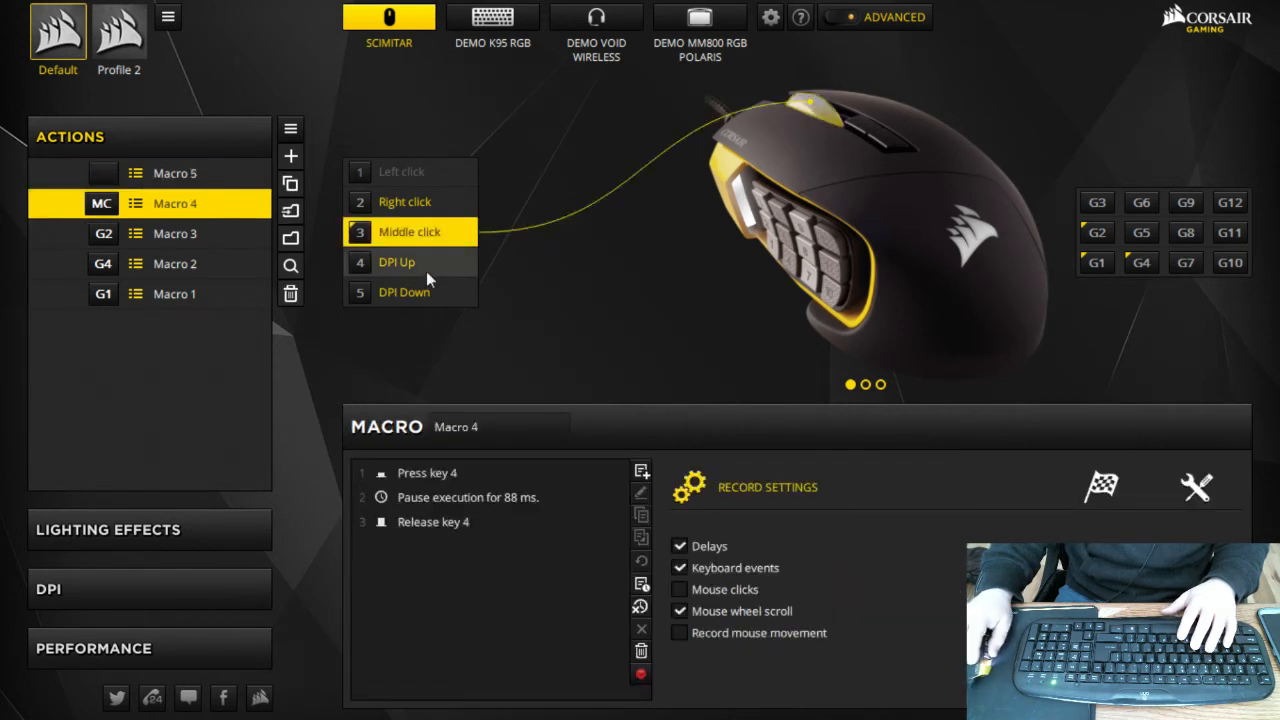
mouse_move(420, 200)
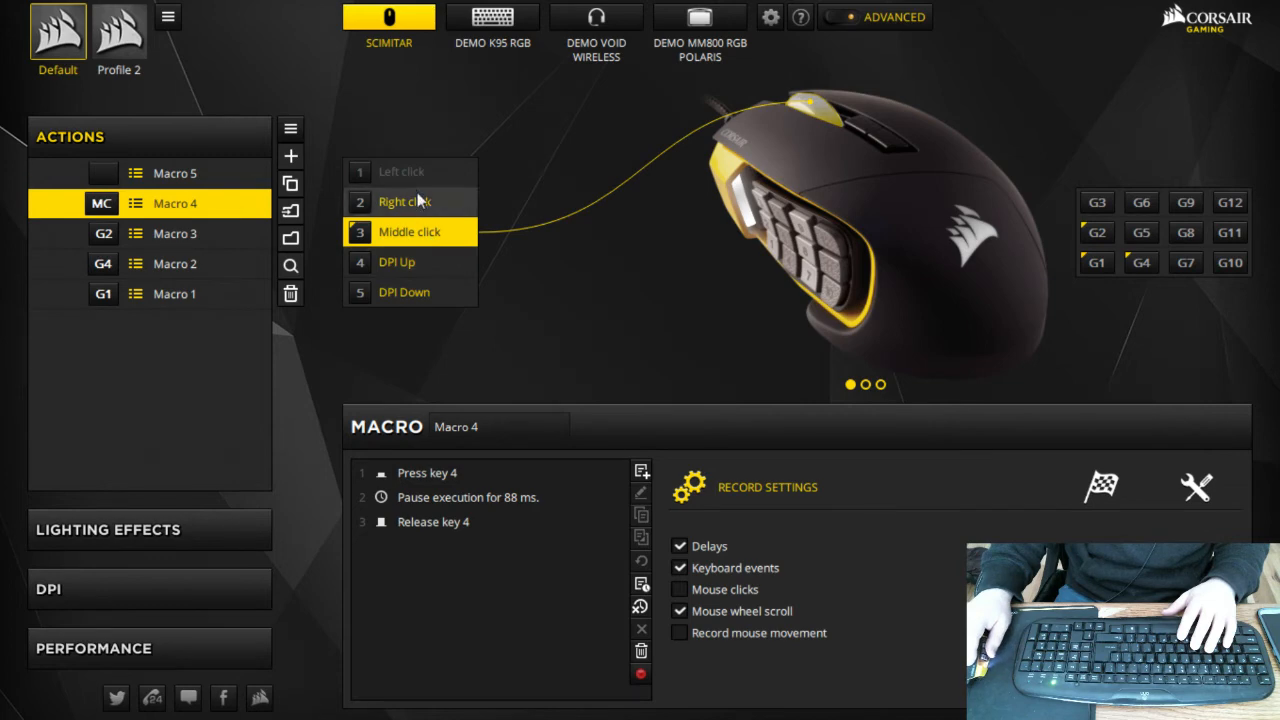
mouse_move(1124, 244)
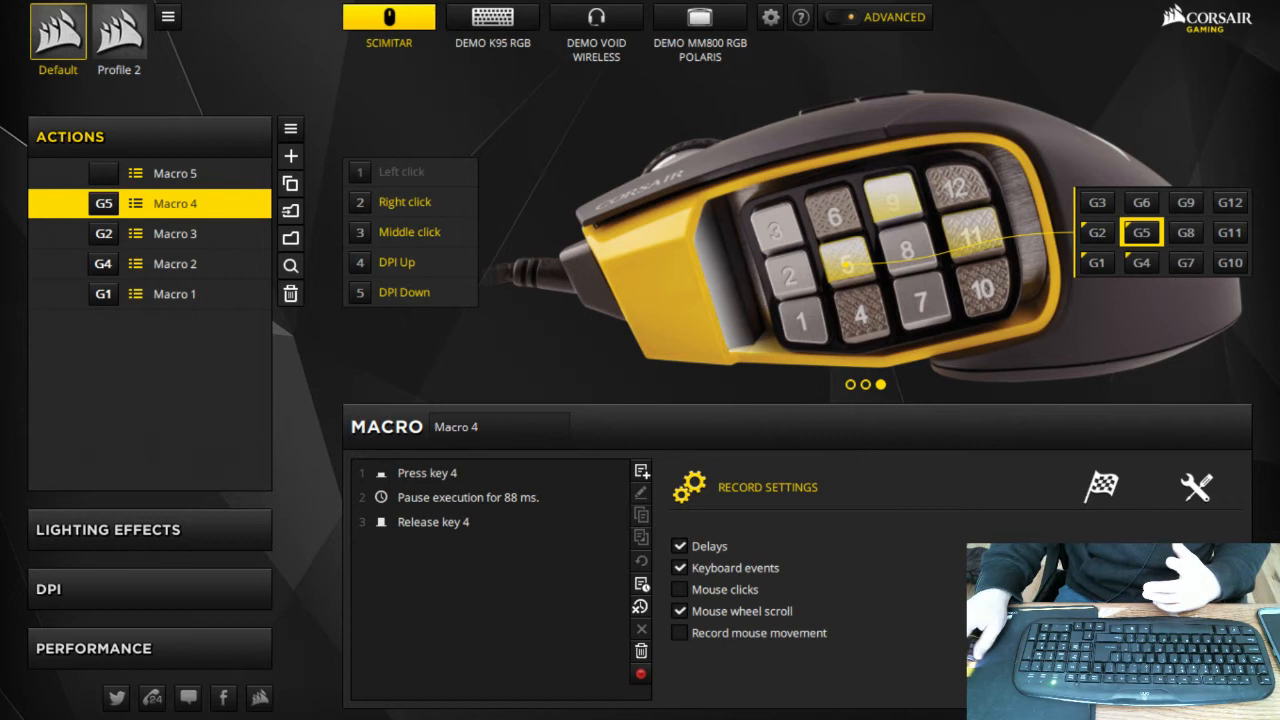
click(176, 172)
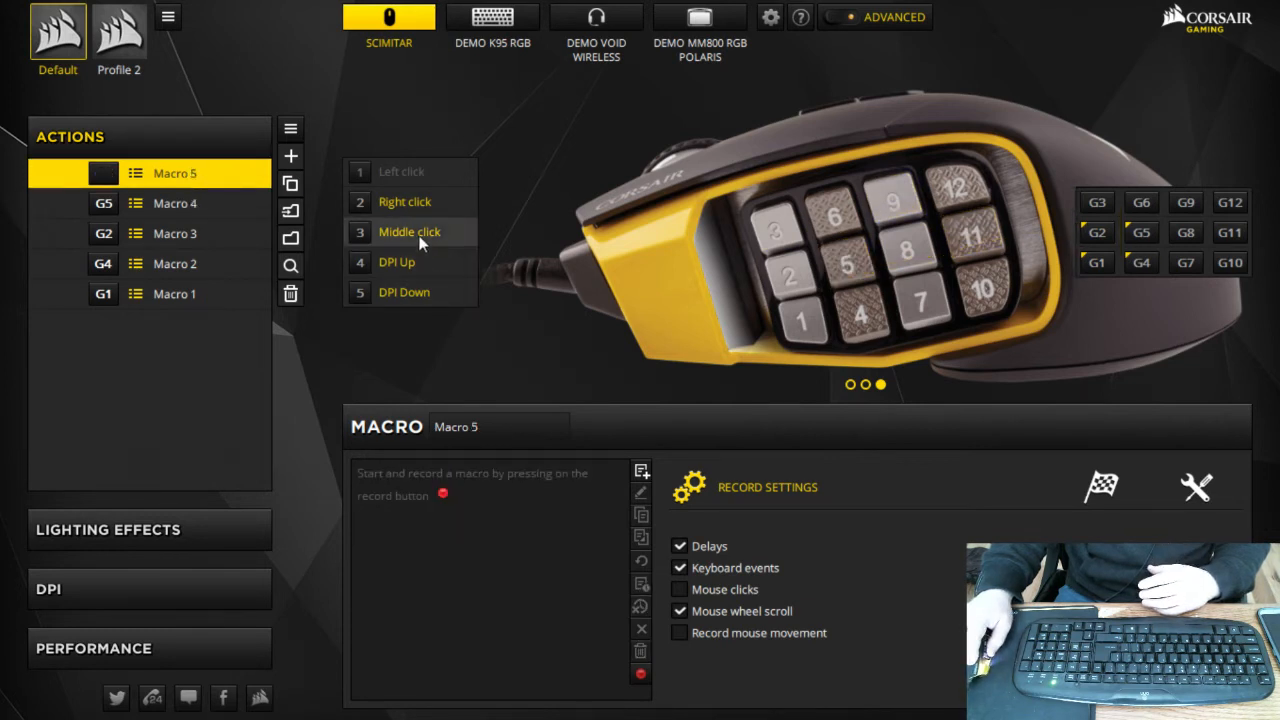
- Assign Macro 5 to the middle click and record it pressing R
click(408, 232)
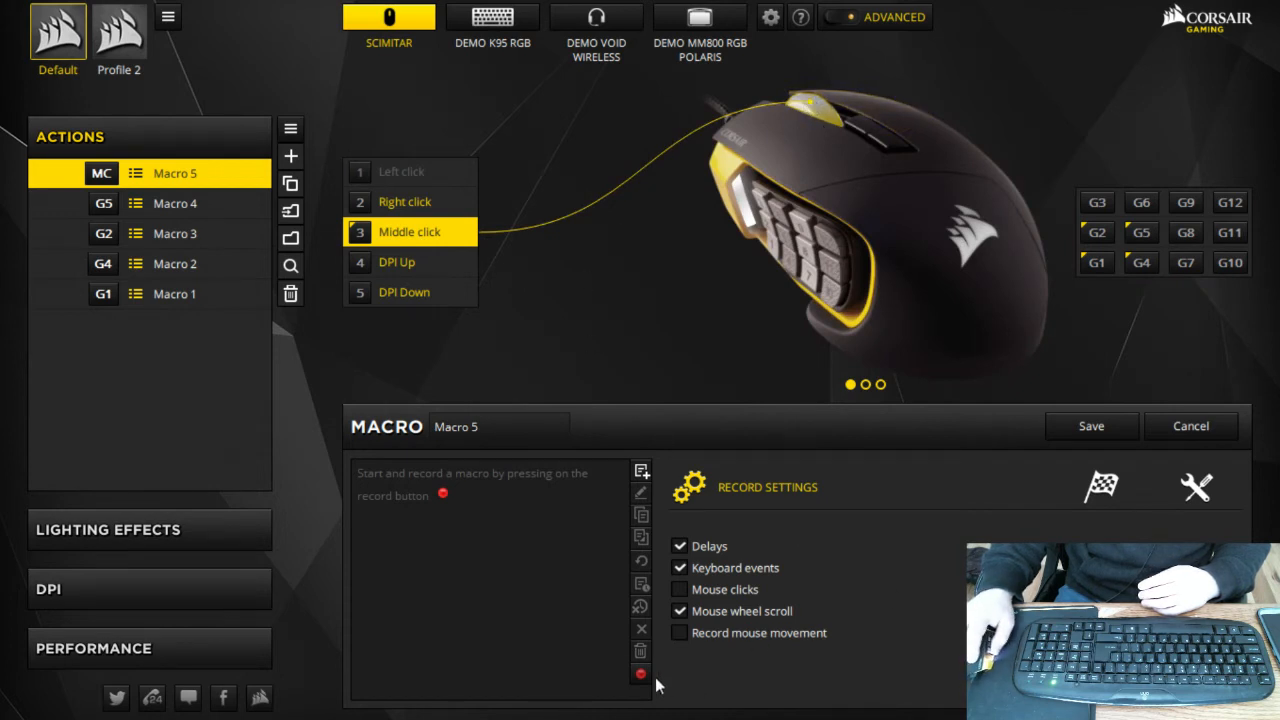
mouse_move(640, 674)
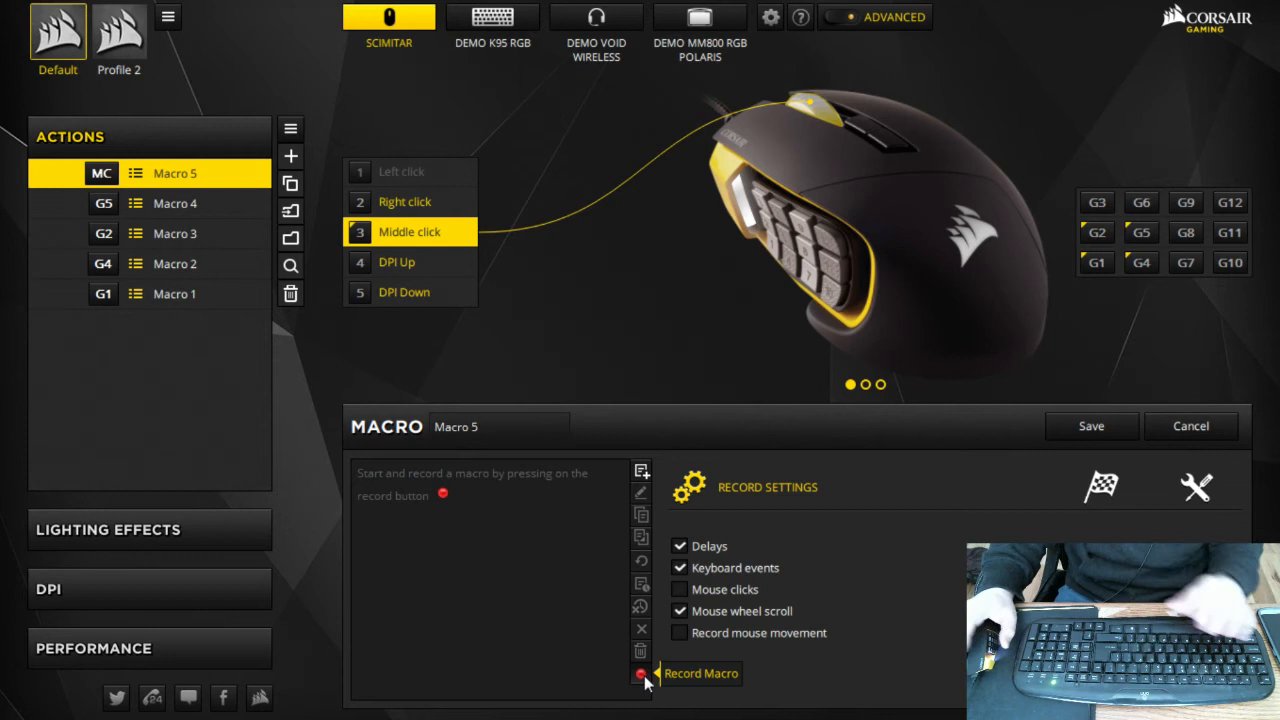
click(640, 672)
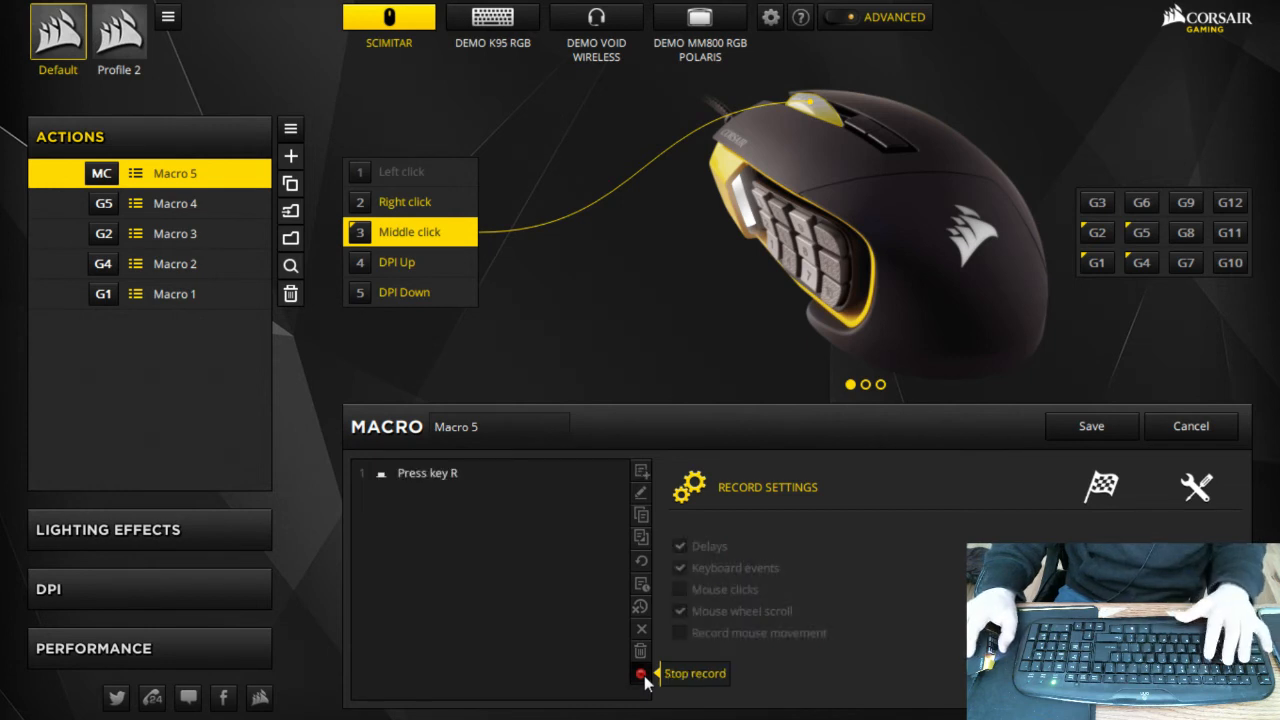
click(640, 672)
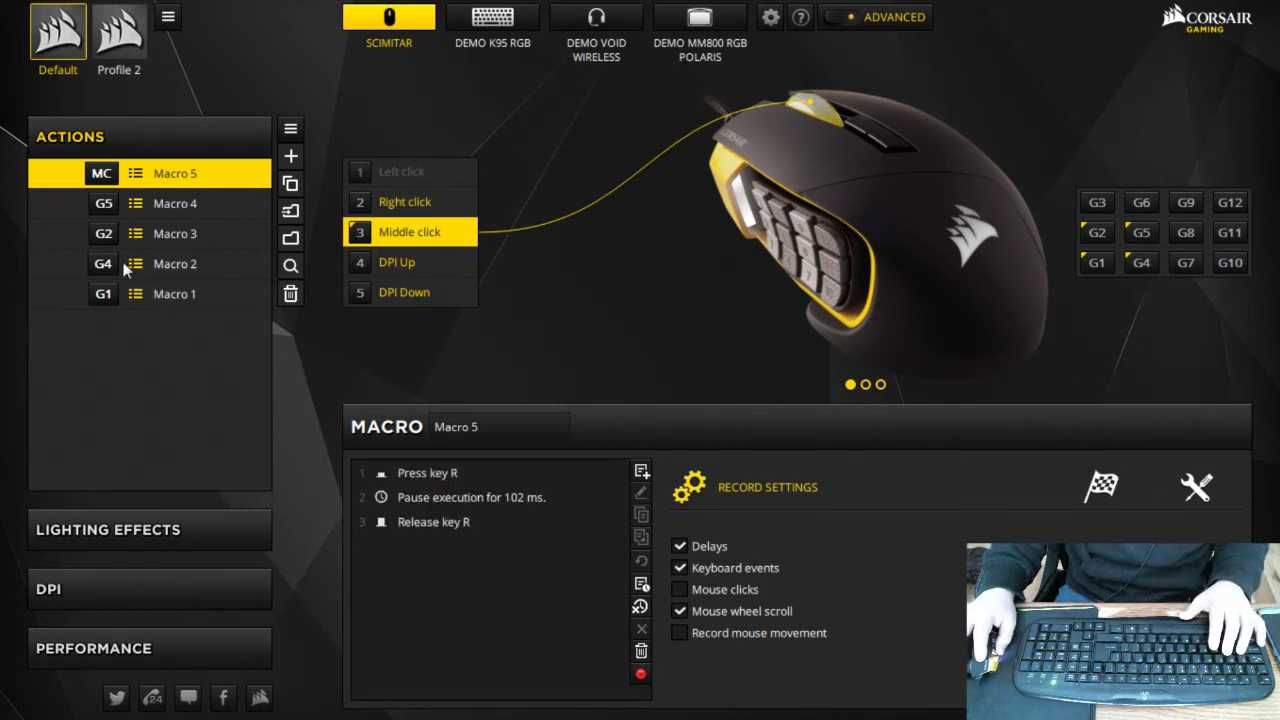
mouse_move(116, 190)
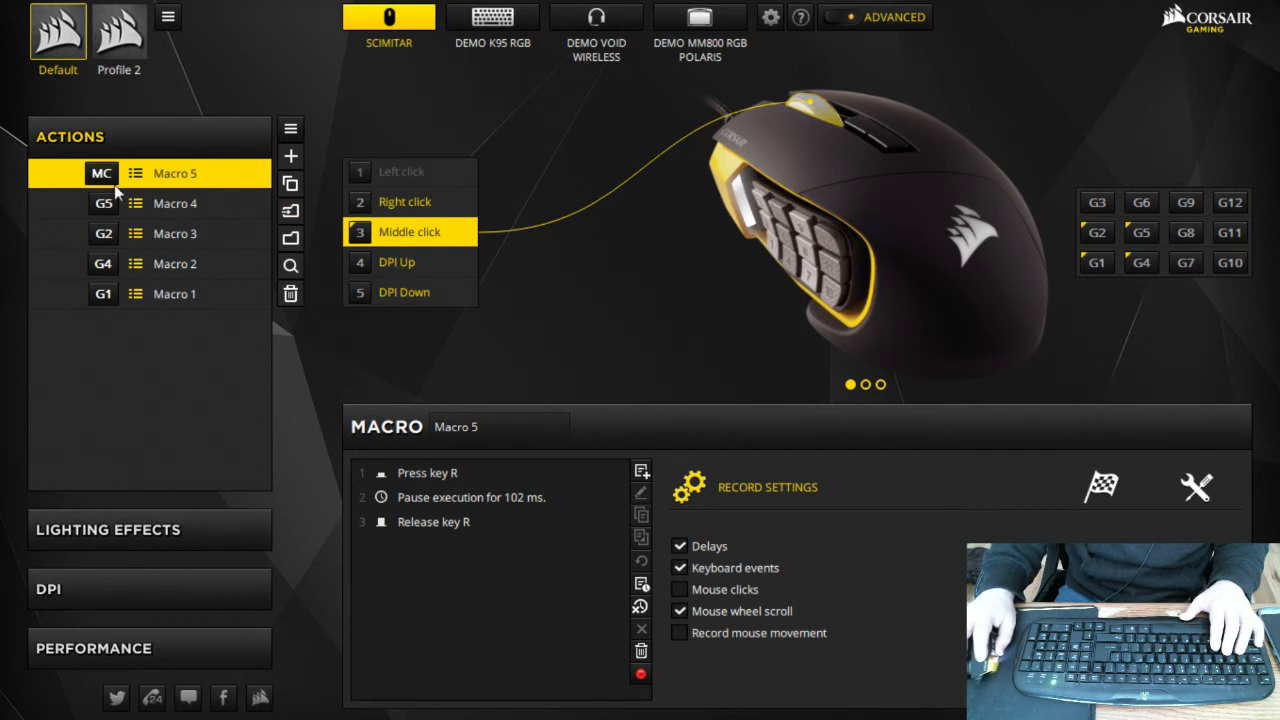
mouse_move(116, 192)
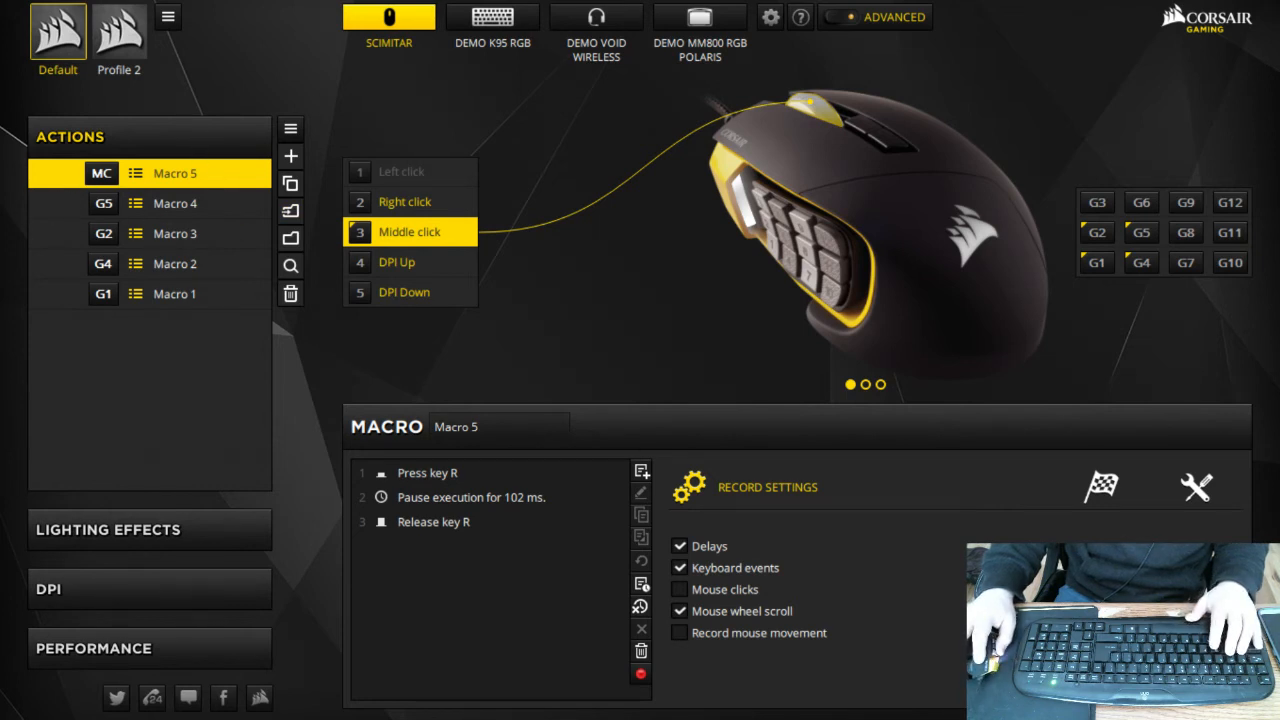